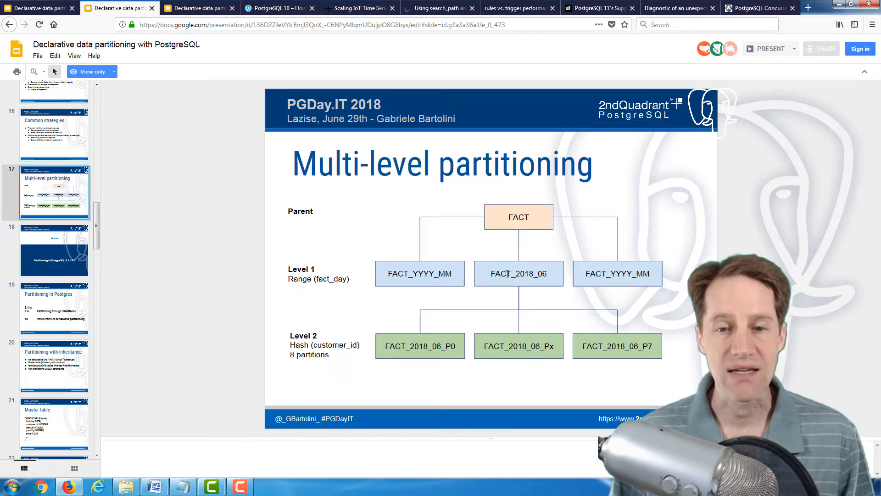
{"action": "mouse_move", "coordinate": [366, 353]}
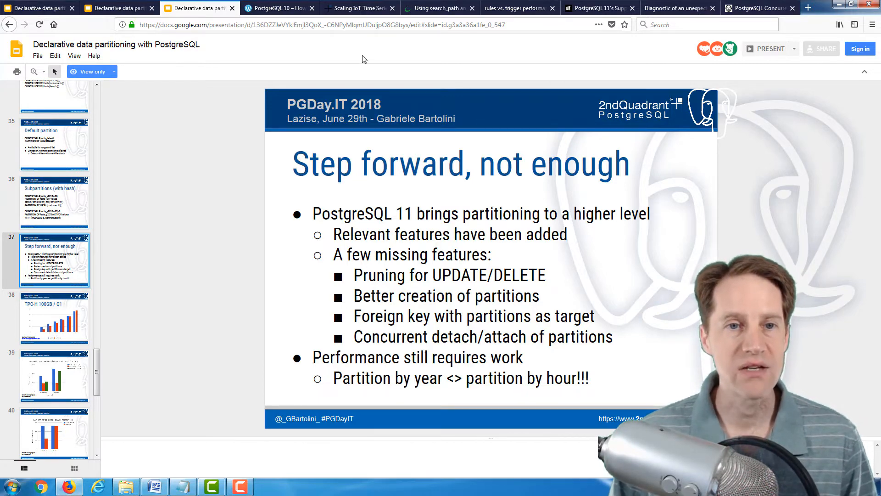
Show the PostgreSQL 10 JSONB partitioning article, scrolled to its CREATE TABLE test04 code block.
{"action": "left_click", "coordinate": [279, 8]}
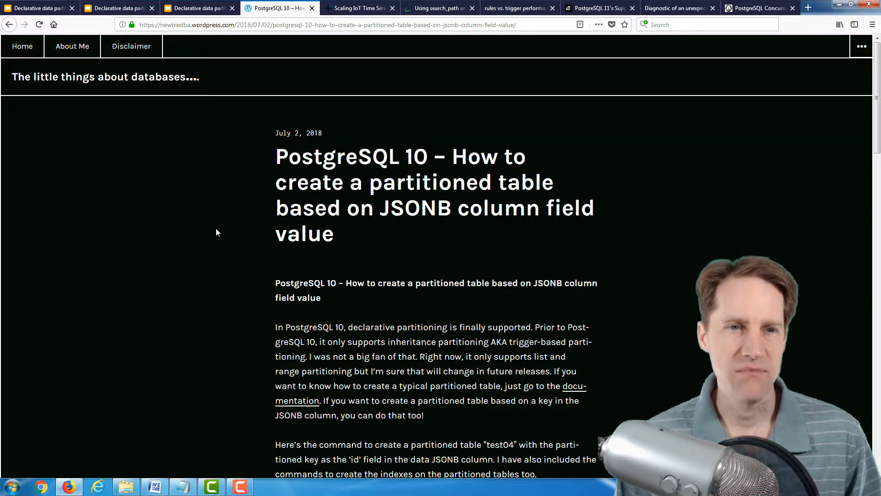
{"action": "mouse_move", "coordinate": [208, 93]}
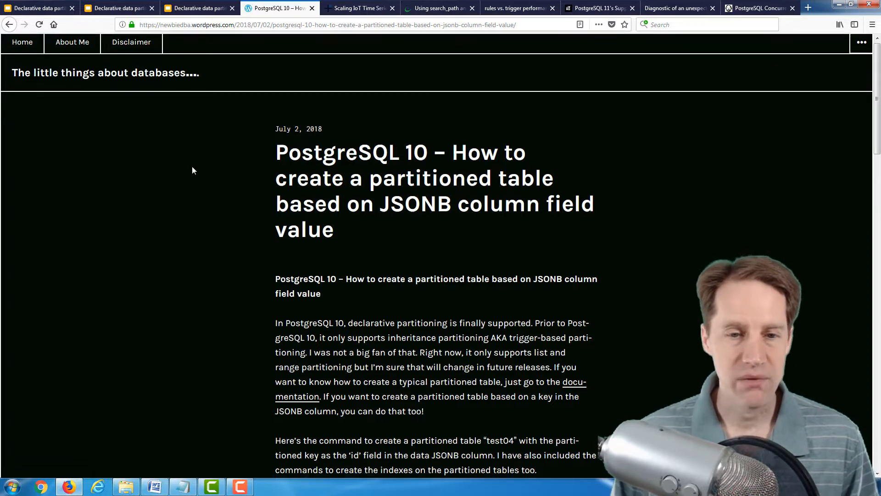
{"action": "scroll", "scroll_direction": "down", "scroll_amount": 3}
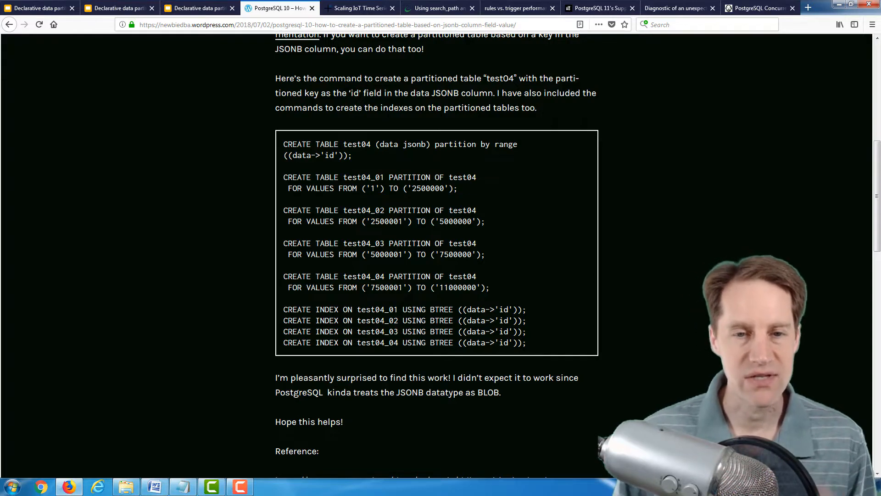
Show the Scaling IoT Time Series post and read its monthly CREATE TABLE, INSERT and SELECT examples.
{"action": "left_click", "coordinate": [359, 7]}
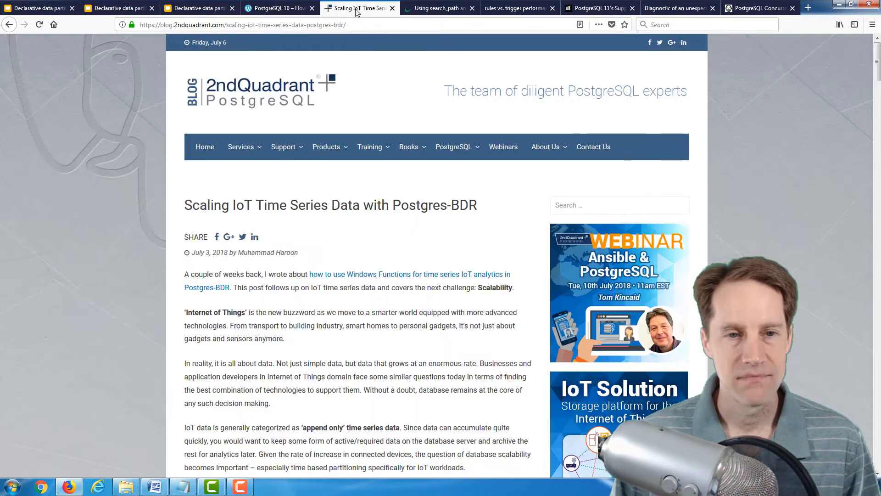
{"action": "left_click", "coordinate": [369, 147]}
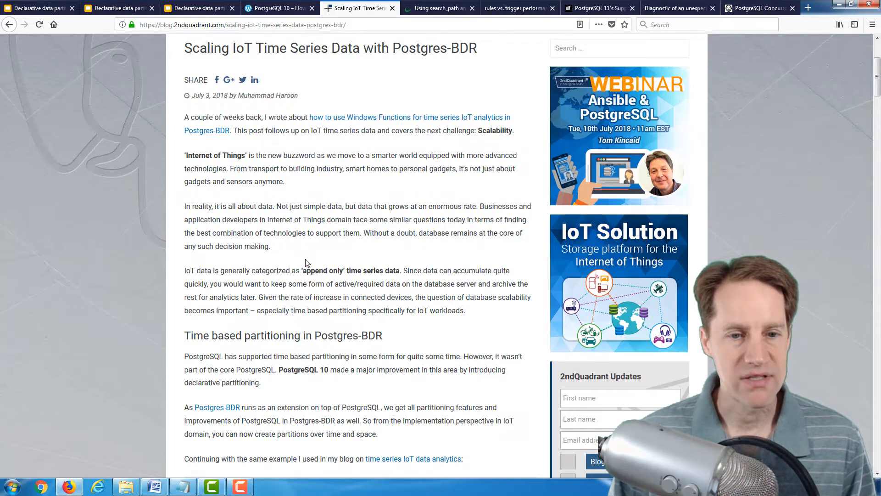
{"action": "scroll", "scroll_direction": "down", "scroll_amount": 3}
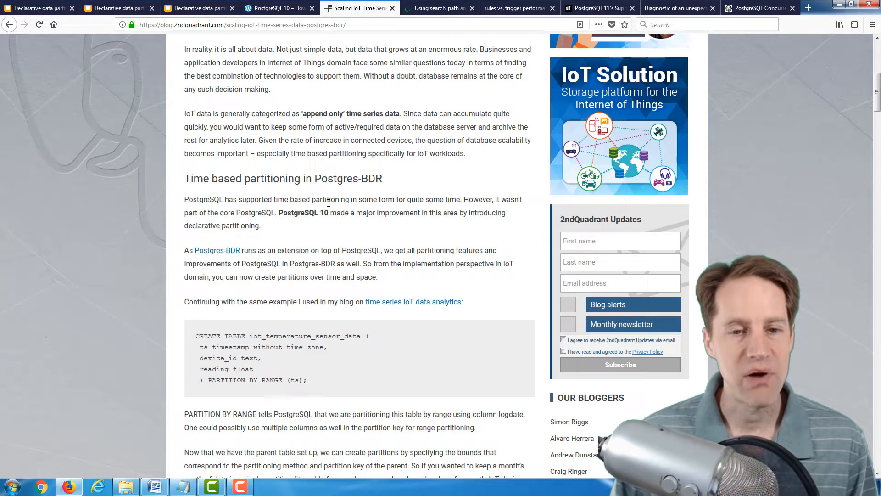
{"action": "scroll", "scroll_direction": "down", "scroll_amount": 3}
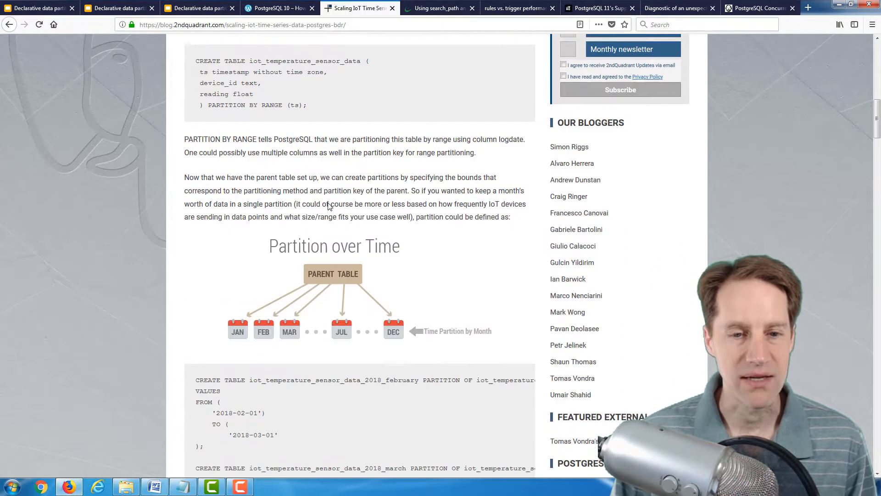
{"action": "scroll", "scroll_direction": "down", "scroll_amount": 3}
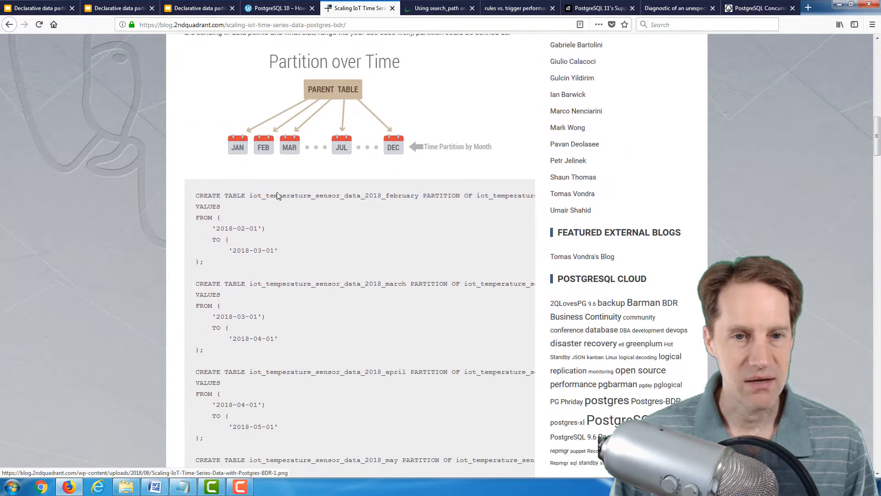
{"action": "scroll", "scroll_direction": "down", "scroll_amount": 3}
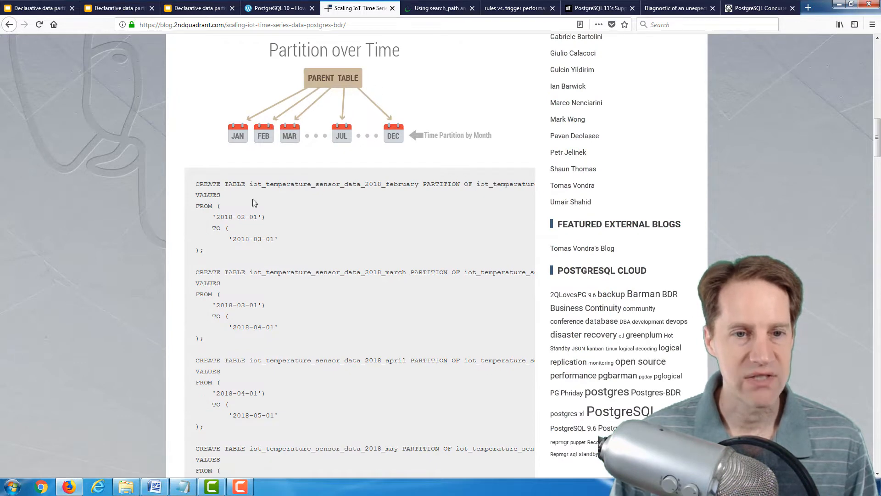
{"action": "scroll", "scroll_direction": "down", "scroll_amount": 3}
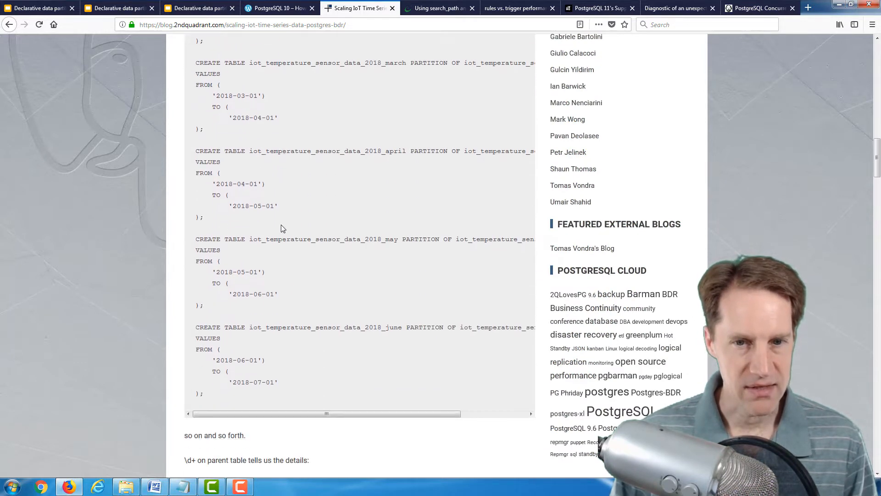
{"action": "scroll", "scroll_direction": "down", "scroll_amount": 3}
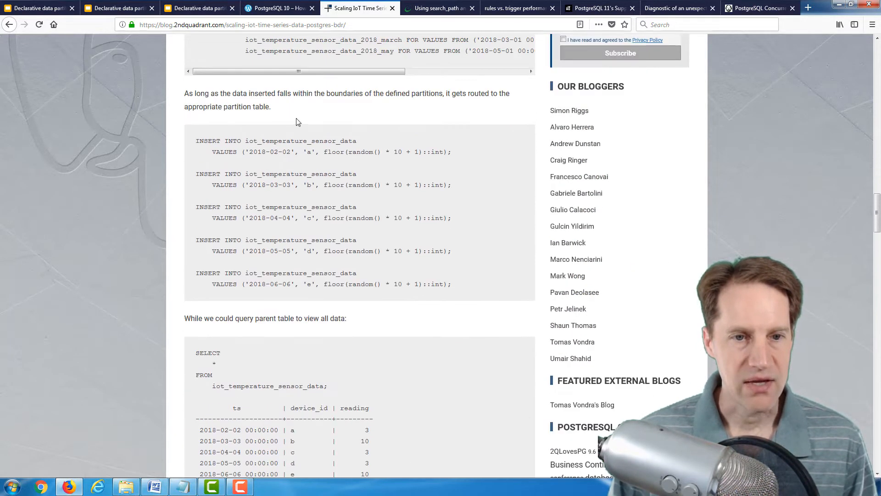
{"action": "scroll", "scroll_direction": "down", "scroll_amount": 3}
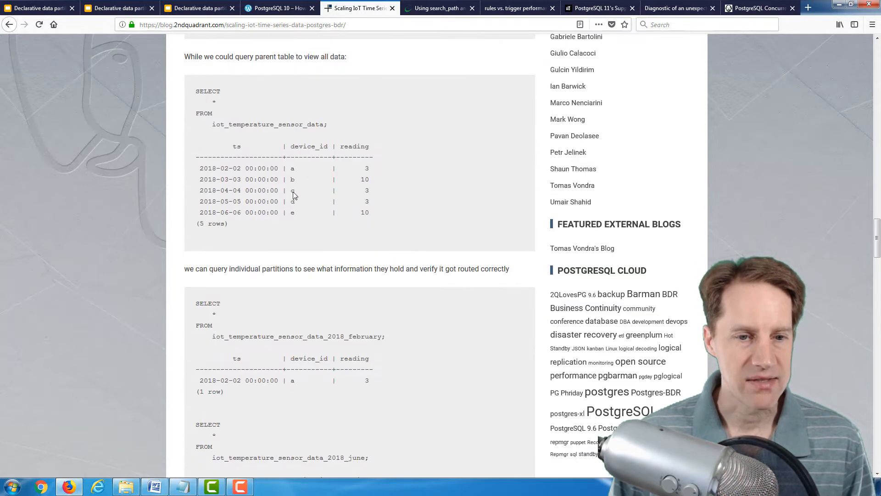
Read past the 'Partition over Time and Space' diagram to the per-device partition inserts and queries.
{"action": "scroll", "scroll_direction": "down", "scroll_amount": 3}
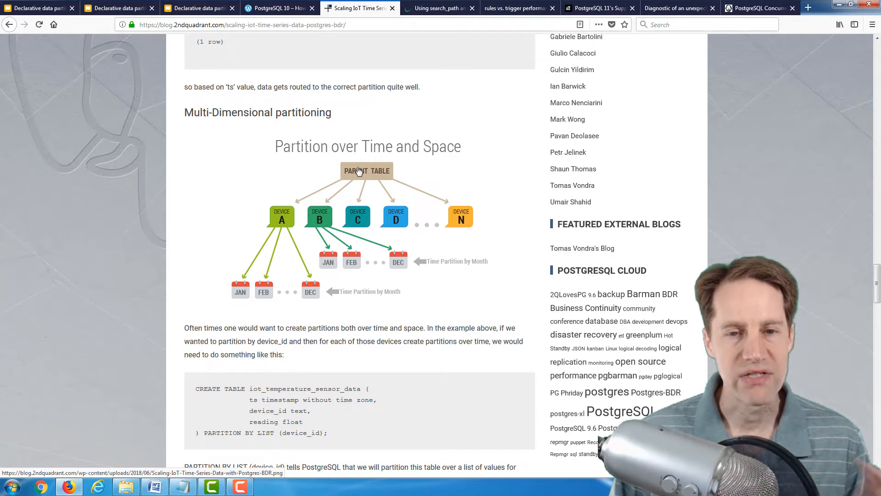
{"action": "mouse_move", "coordinate": [281, 214]}
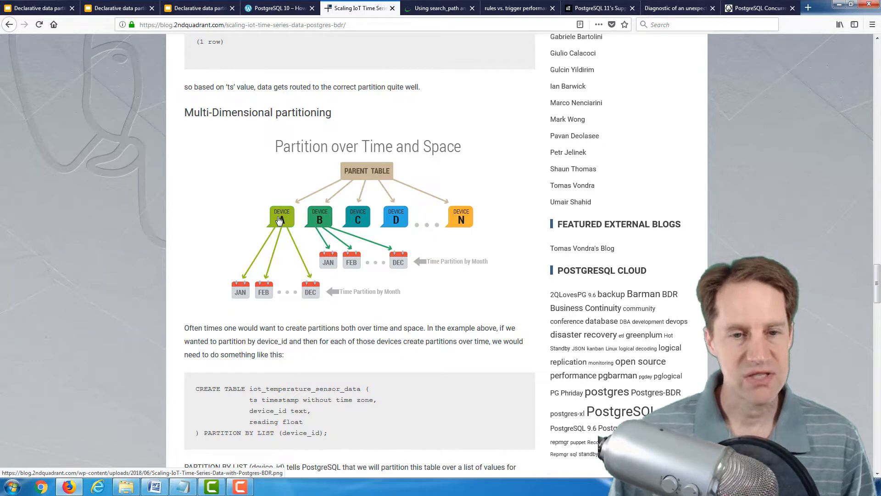
{"action": "scroll", "scroll_direction": "down", "scroll_amount": 3}
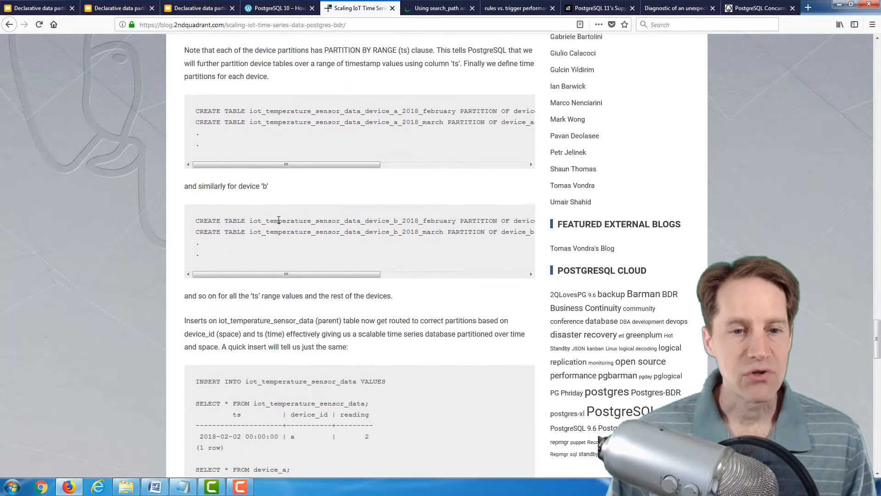
{"action": "scroll", "scroll_direction": "down", "scroll_amount": 3}
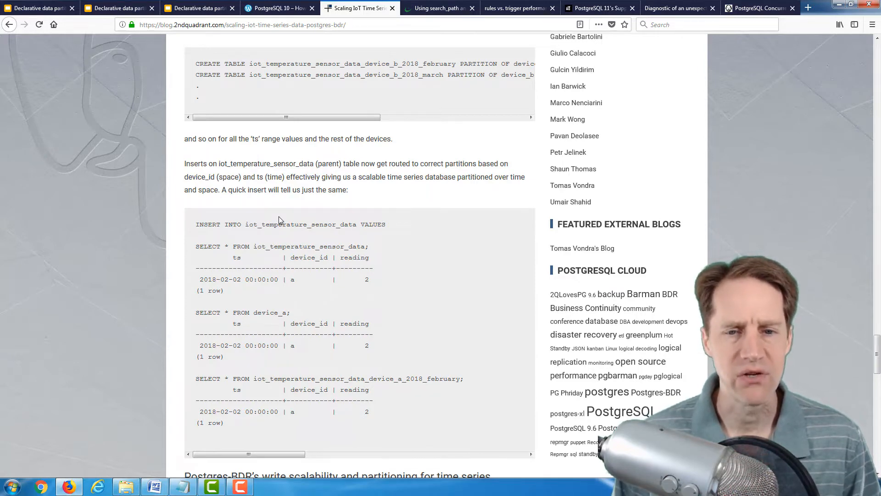
Show the 'Using search_path and views' post, select 'GDPR', and read to the initial users table.
{"action": "left_click", "coordinate": [438, 8]}
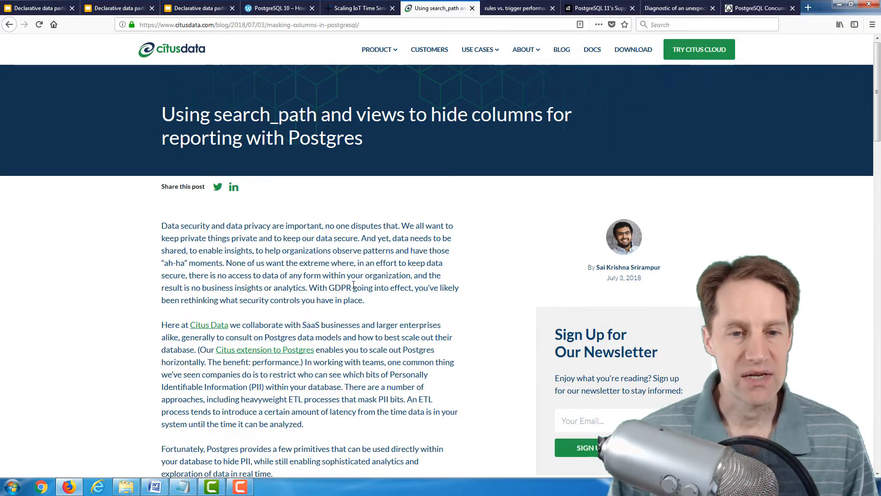
{"action": "double_click", "coordinate": [338, 287]}
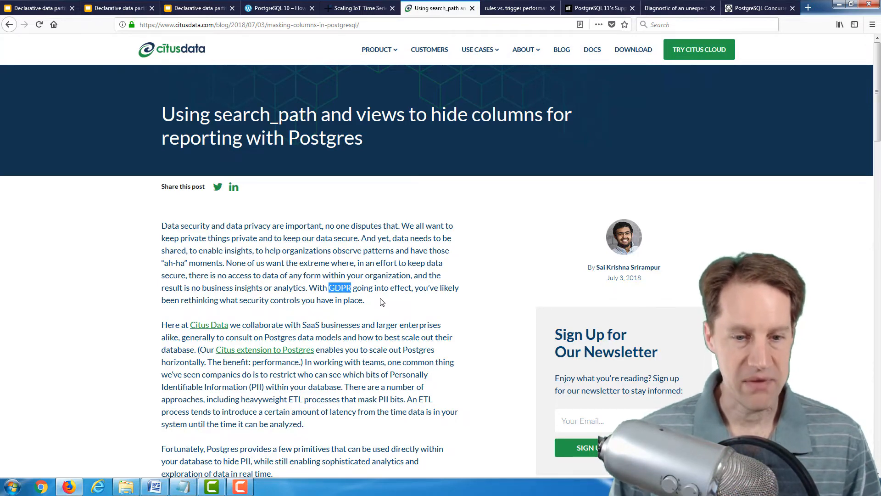
{"action": "scroll", "scroll_direction": "down", "scroll_amount": 3}
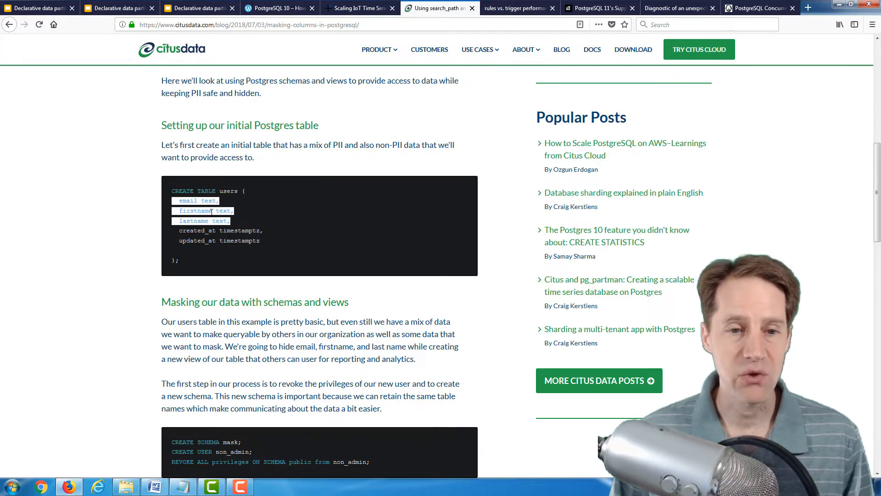
Read on to 'Masking our data with schemas and views' and the mask.users view statements.
{"action": "scroll", "scroll_direction": "down", "scroll_amount": 3}
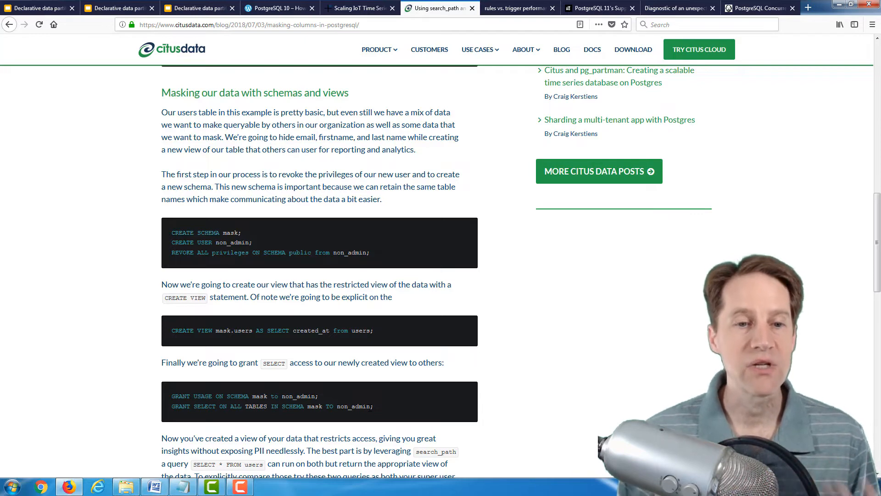
Select the public.users comparison query, then show the Cybertec rules vs. trigger performance post.
{"action": "scroll", "scroll_direction": "down", "scroll_amount": 3}
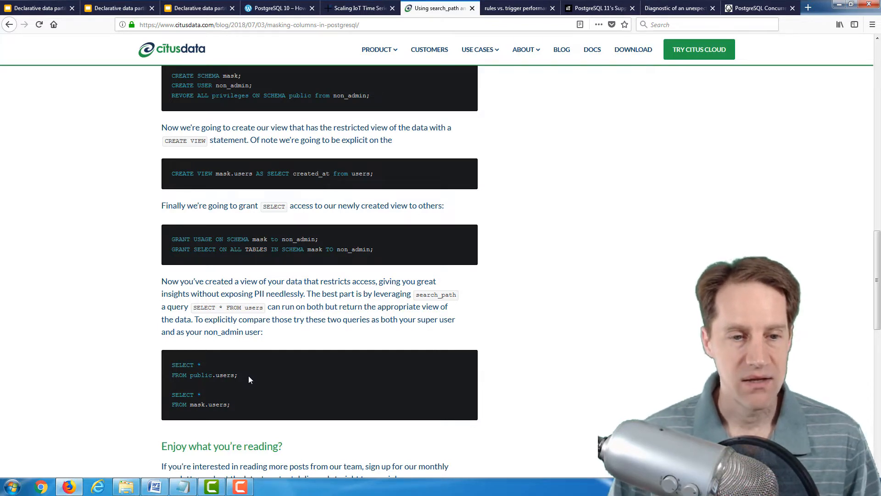
{"action": "left_click_drag", "start_coordinate": [172, 364], "coordinate": [237, 374]}
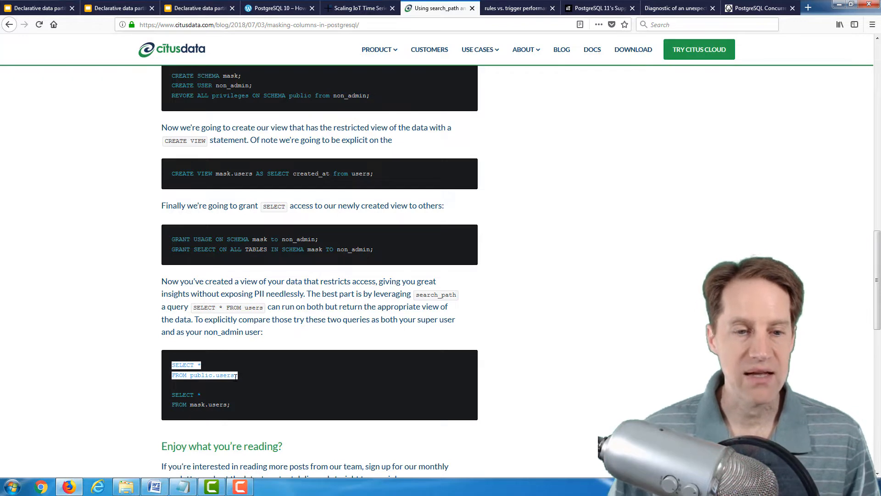
{"action": "left_click", "coordinate": [242, 407]}
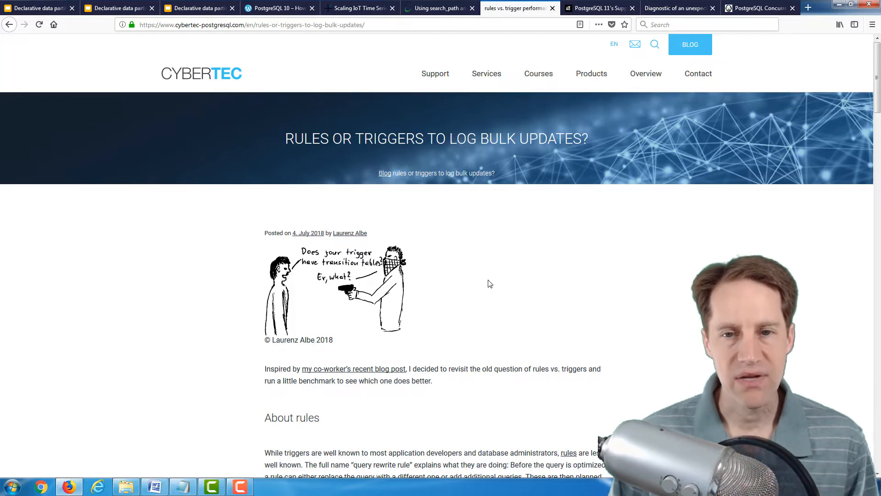
Read down to 'The test case' and select the CREATE UNLOGGED TABLE log statement.
{"action": "scroll", "scroll_direction": "down", "scroll_amount": 3}
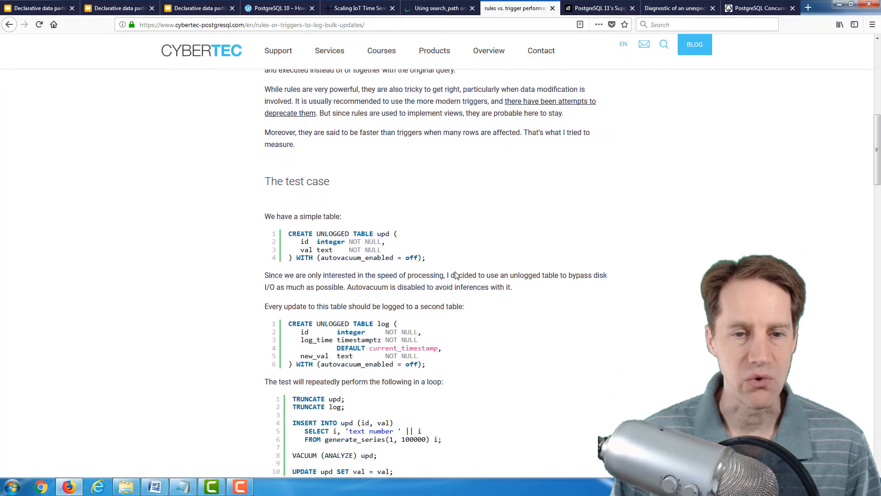
{"action": "scroll", "scroll_direction": "down", "scroll_amount": 3}
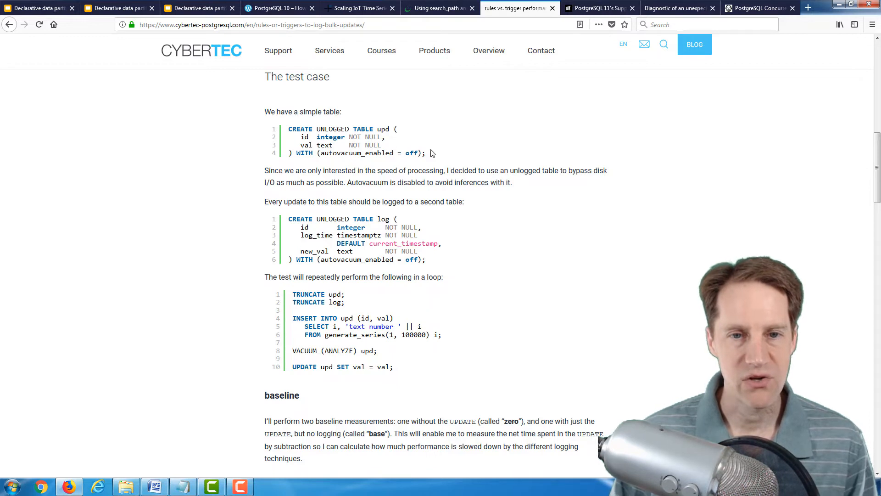
{"action": "left_click_drag", "start_coordinate": [315, 153], "coordinate": [427, 152]}
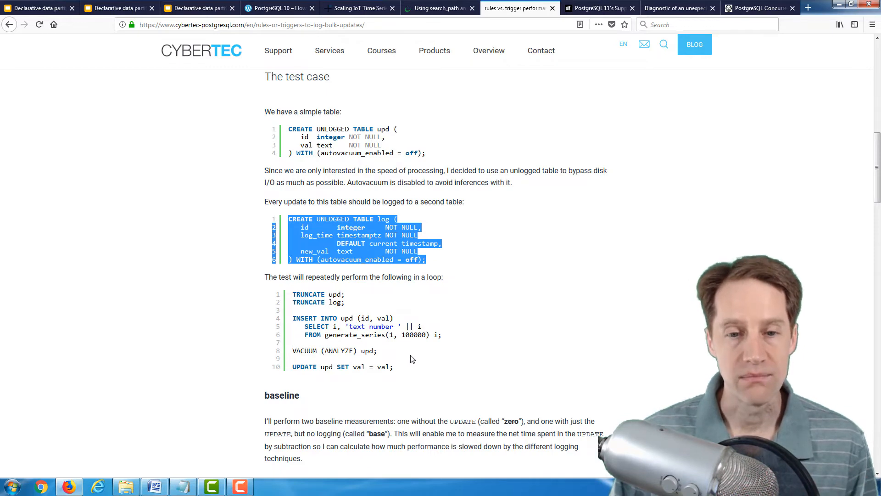
Read past the rule, row-level and statement-level trigger code to the test environment section.
{"action": "scroll", "scroll_direction": "down", "scroll_amount": 3}
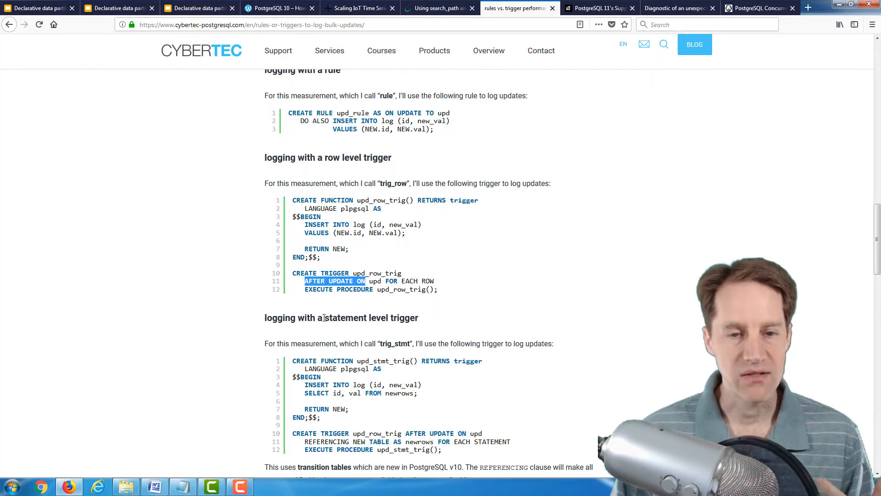
{"action": "scroll", "scroll_direction": "down", "scroll_amount": 3}
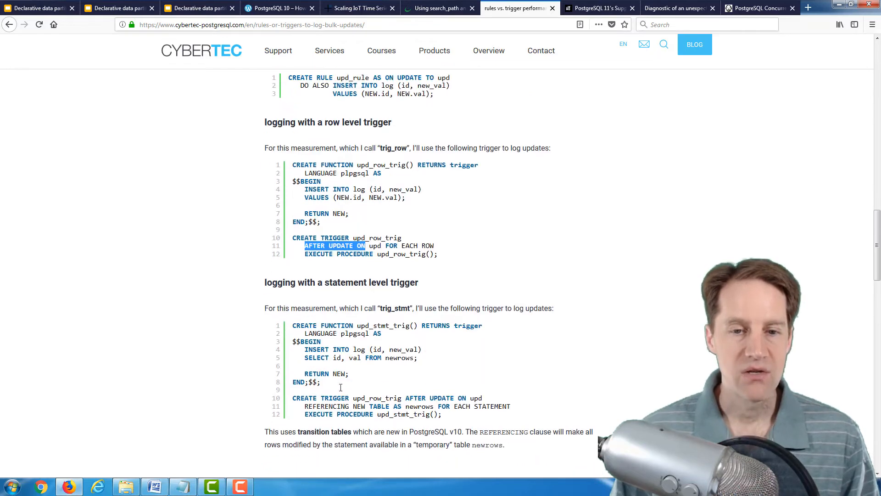
{"action": "scroll", "scroll_direction": "down", "scroll_amount": 3}
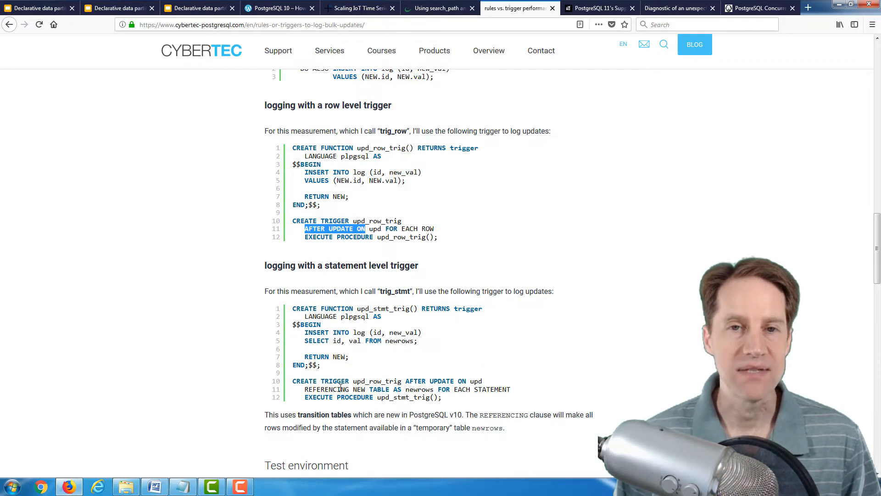
{"action": "scroll", "scroll_direction": "down", "scroll_amount": 3}
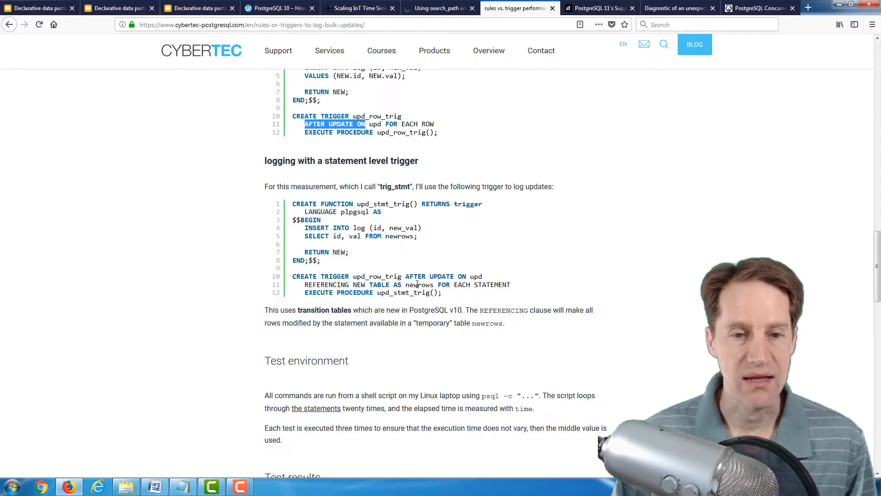
Select the 295 ms value in the Test results table, then show the jOOQ PostgreSQL 11 post.
{"action": "scroll", "scroll_direction": "down", "scroll_amount": 3}
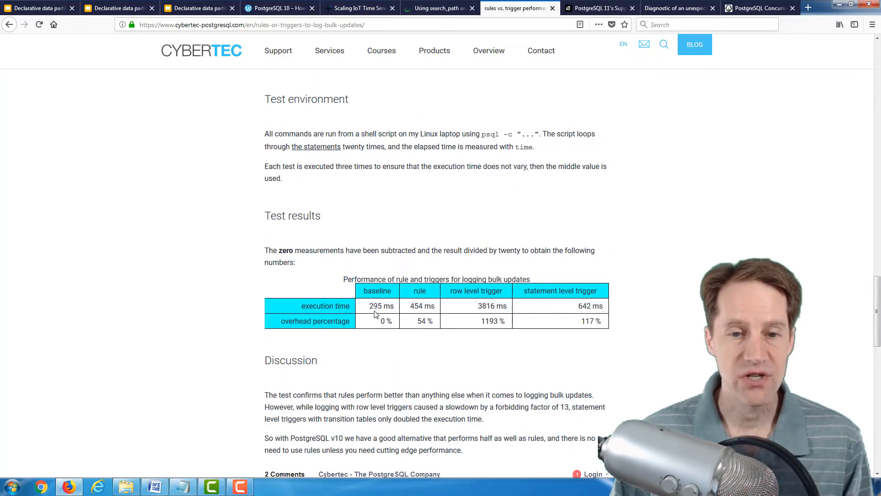
{"action": "double_click", "coordinate": [376, 306]}
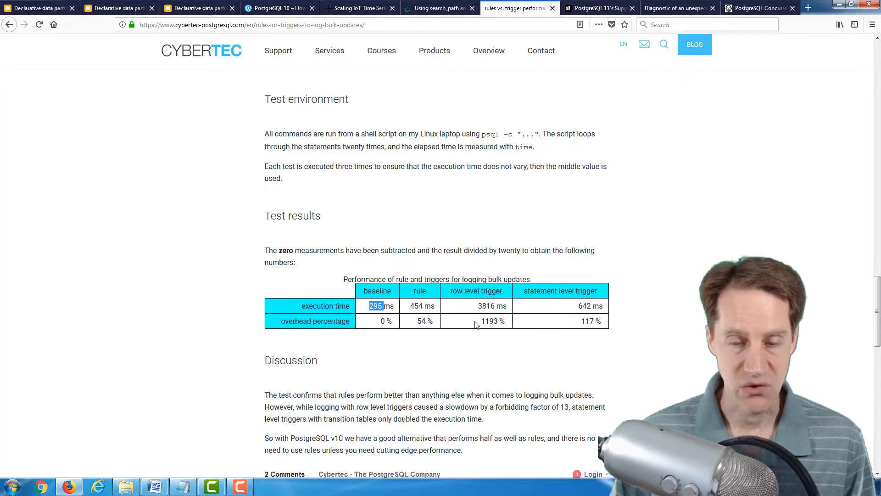
{"action": "mouse_move", "coordinate": [544, 328]}
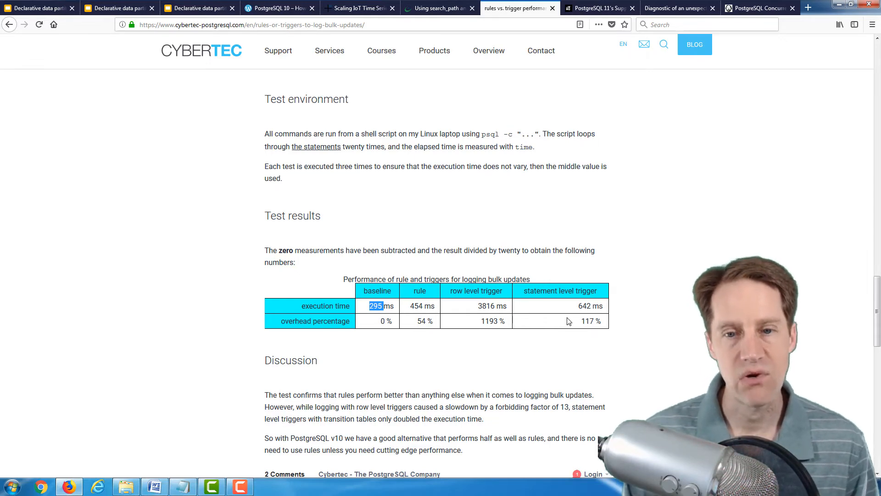
{"action": "left_click", "coordinate": [598, 8]}
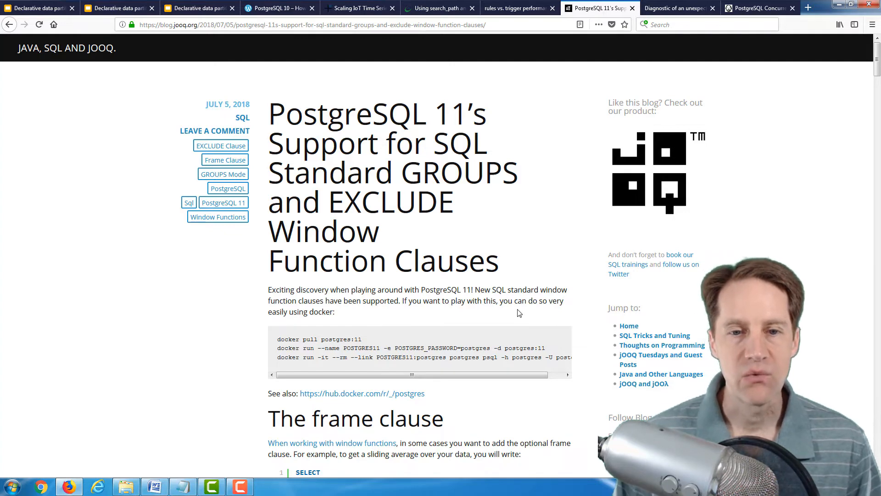
Select 'ROWS BETWEEN 2 PRECEDING AND 2 FOLLOWING' in the frame clause sliding-average query.
{"action": "scroll", "scroll_direction": "down", "scroll_amount": 3}
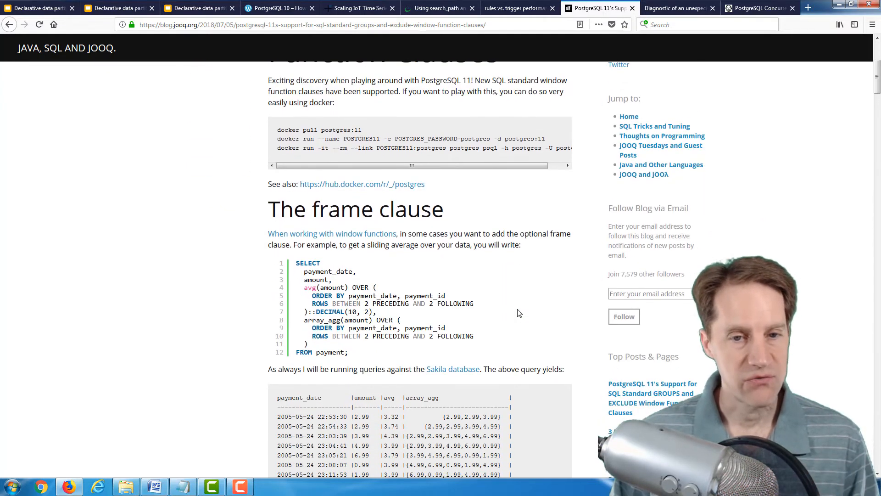
{"action": "scroll", "scroll_direction": "down", "scroll_amount": 3}
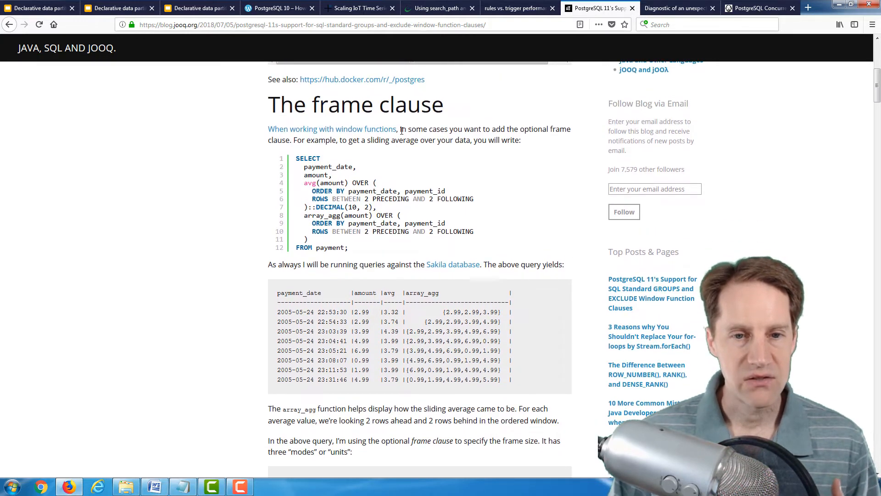
{"action": "mouse_move", "coordinate": [480, 204]}
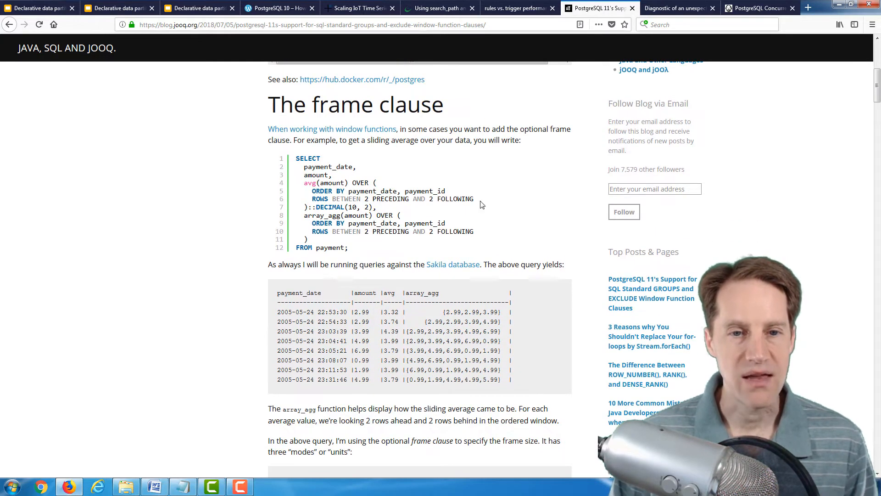
{"action": "double_click", "coordinate": [464, 199]}
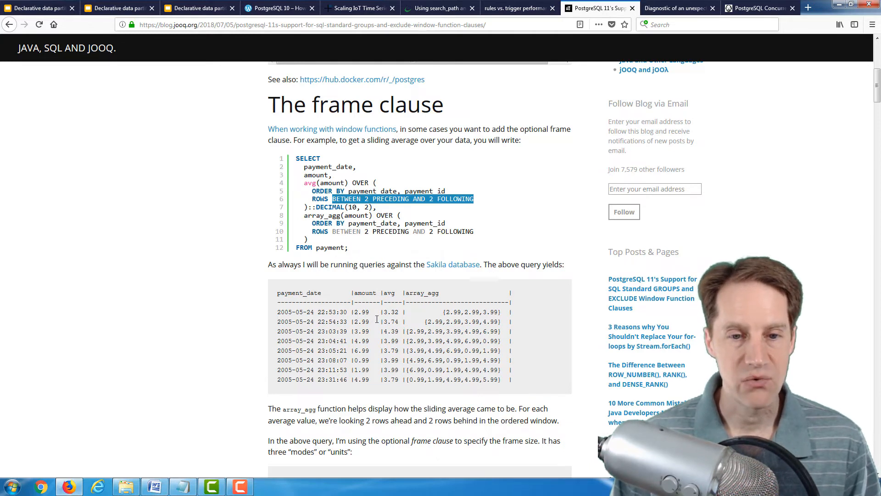
{"action": "mouse_move", "coordinate": [354, 298]}
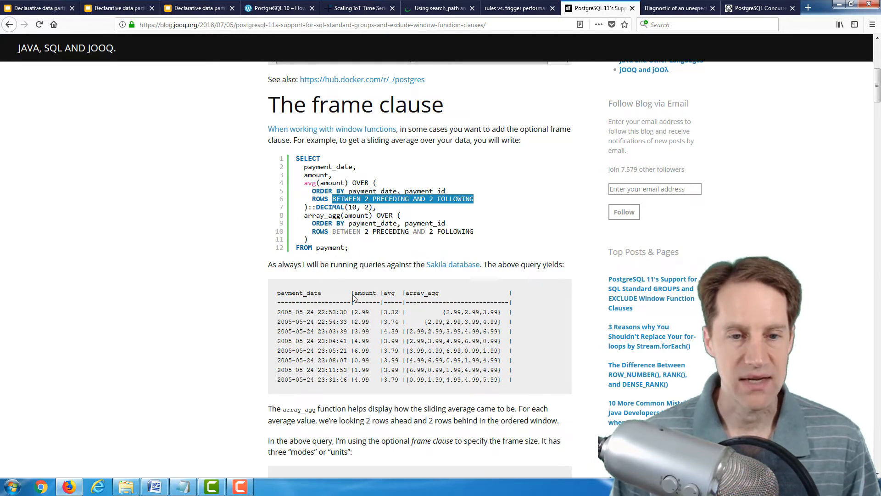
{"action": "scroll", "scroll_direction": "down", "scroll_amount": 3}
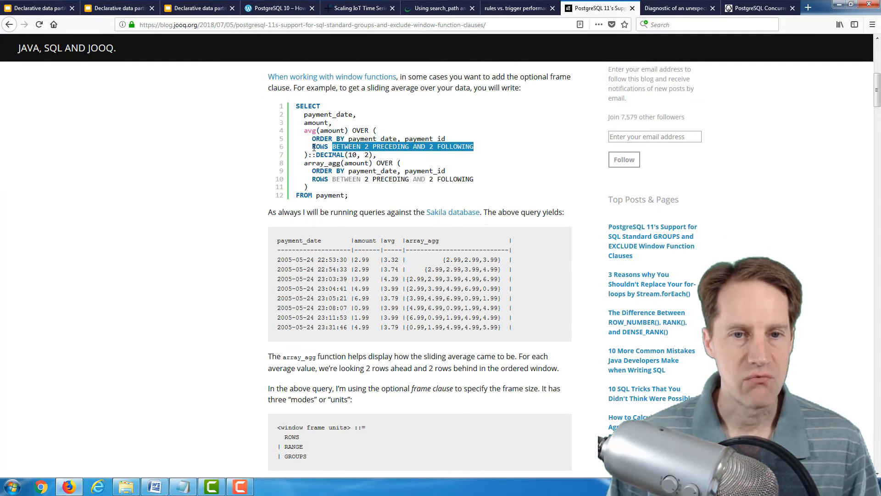
{"action": "left_click_drag", "start_coordinate": [474, 146], "coordinate": [391, 145]}
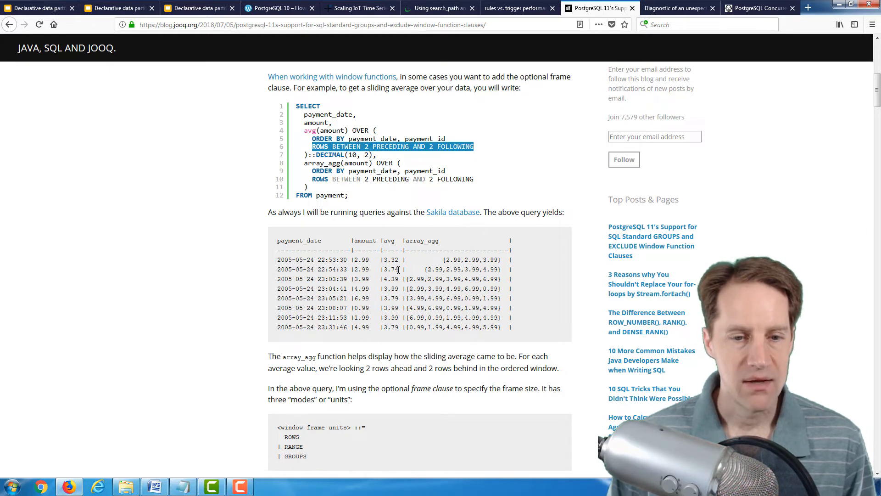
Highlight the GROUPS frame unit and the sentence explaining what ROWS counts.
{"action": "scroll", "scroll_direction": "down", "scroll_amount": 3}
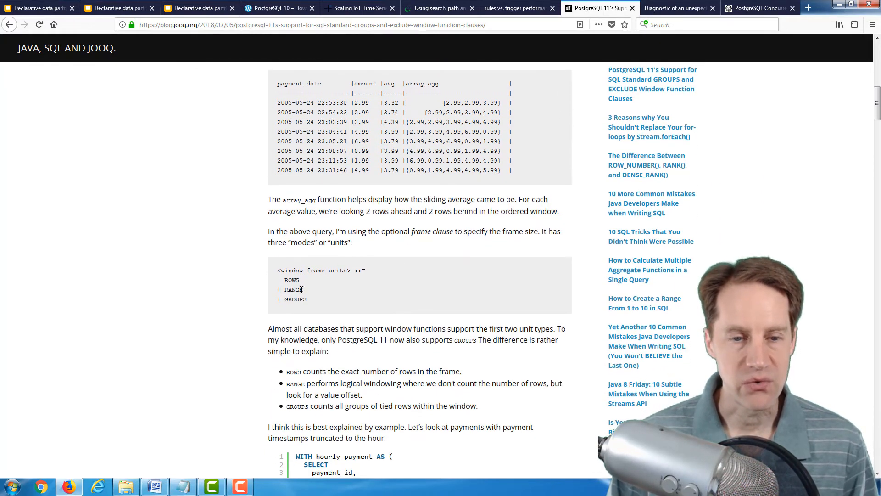
{"action": "double_click", "coordinate": [293, 289]}
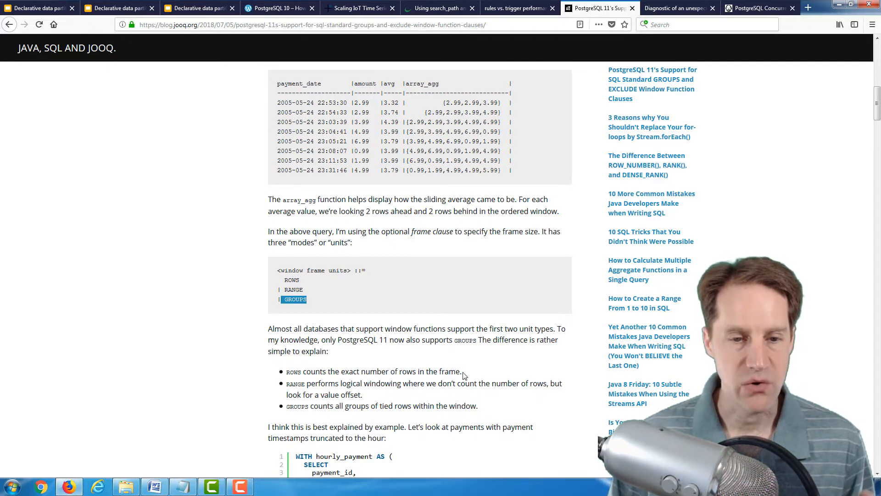
{"action": "left_click_drag", "start_coordinate": [316, 371], "coordinate": [460, 371]}
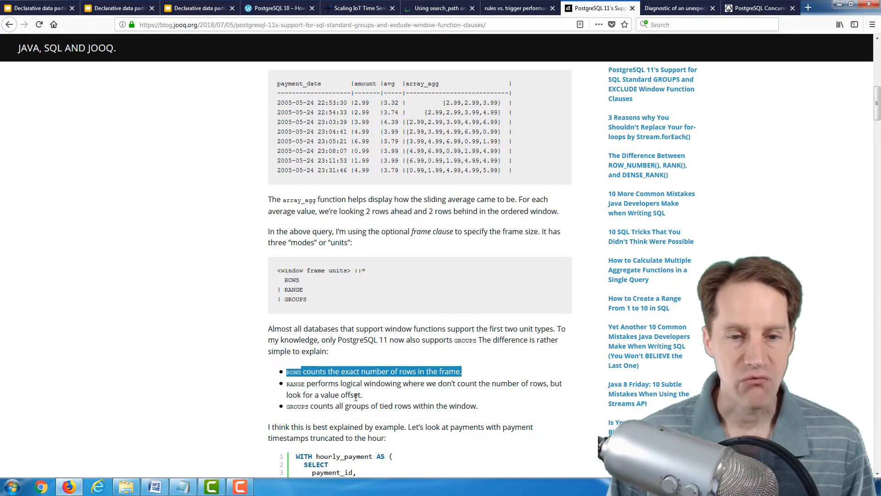
{"action": "mouse_move", "coordinate": [368, 398]}
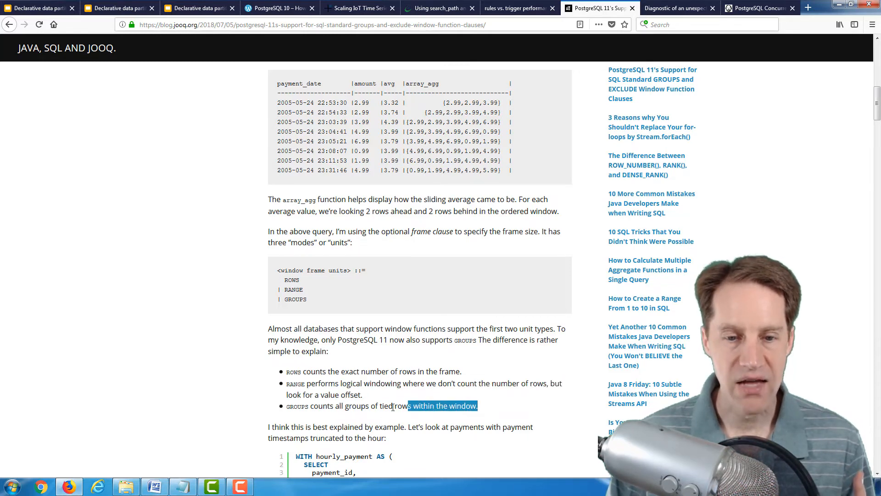
{"action": "scroll", "scroll_direction": "down", "scroll_amount": 3}
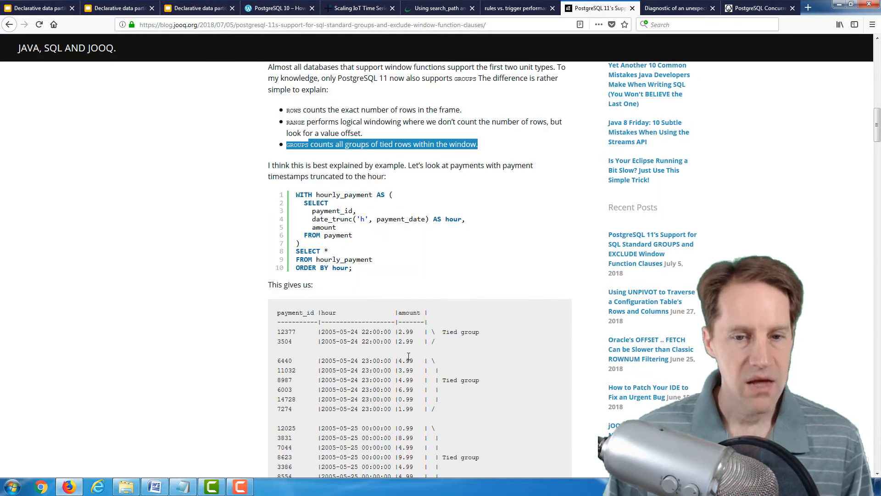
Scroll the jOOQ article past the ROWS and RANGE examples to the EXCLUDE heading.
{"action": "scroll", "scroll_direction": "down", "scroll_amount": 3}
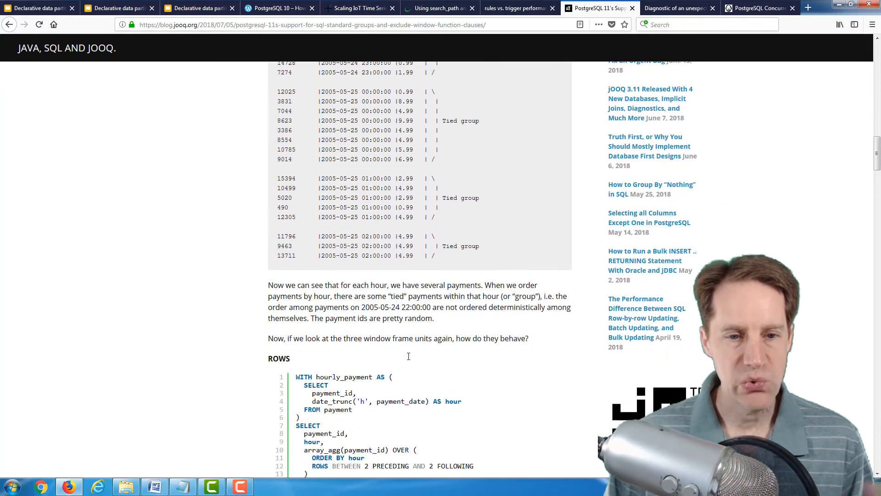
{"action": "scroll", "scroll_direction": "down", "scroll_amount": 3}
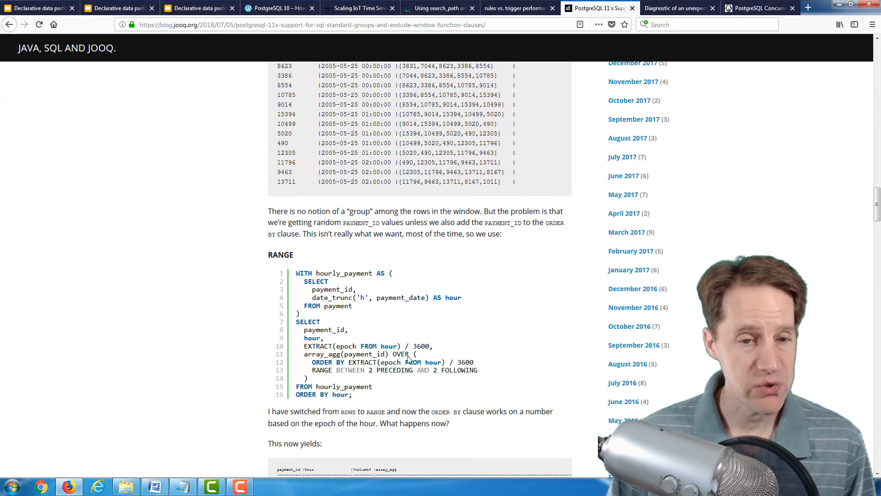
{"action": "scroll", "scroll_direction": "down", "scroll_amount": 3}
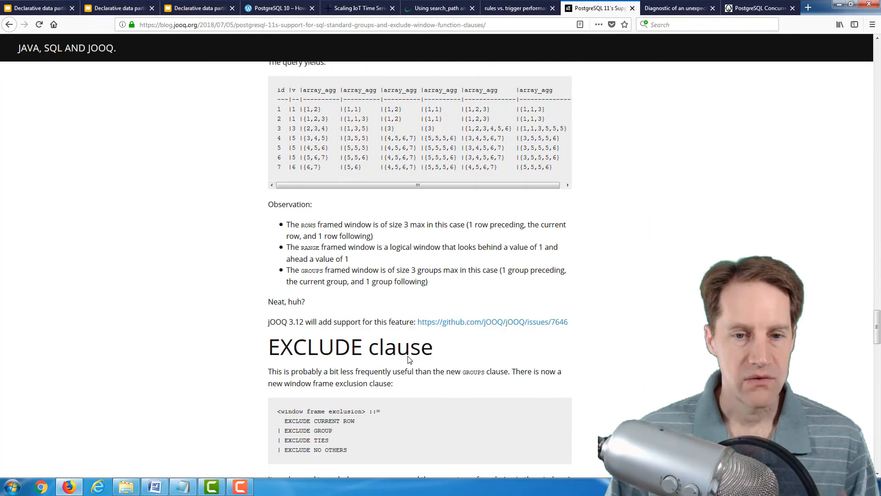
Scroll through the EXCLUDE result tables for ROWS, RANGE and GROUPS, then back up.
{"action": "scroll", "scroll_direction": "down", "scroll_amount": 3}
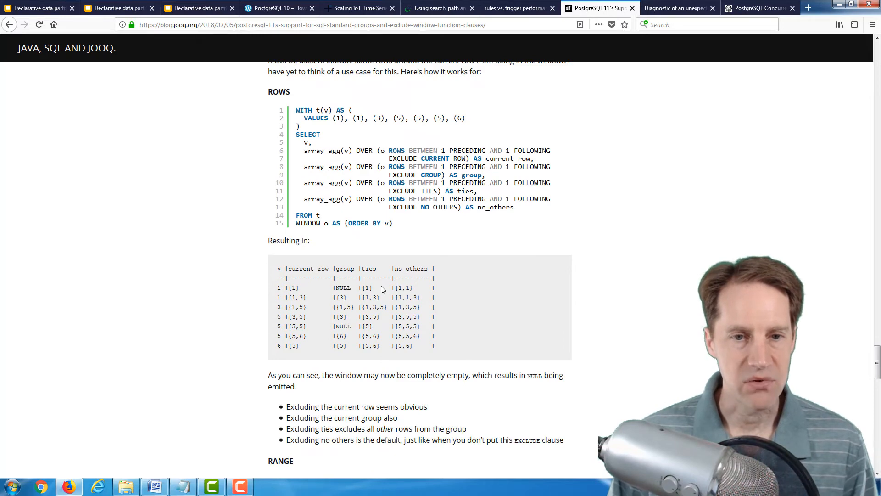
{"action": "scroll", "scroll_direction": "down", "scroll_amount": 3}
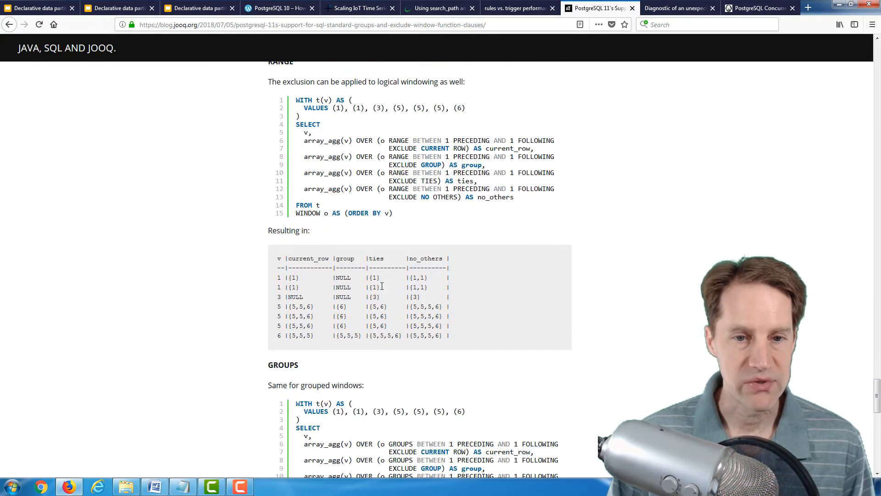
{"action": "scroll", "scroll_direction": "down", "scroll_amount": 3}
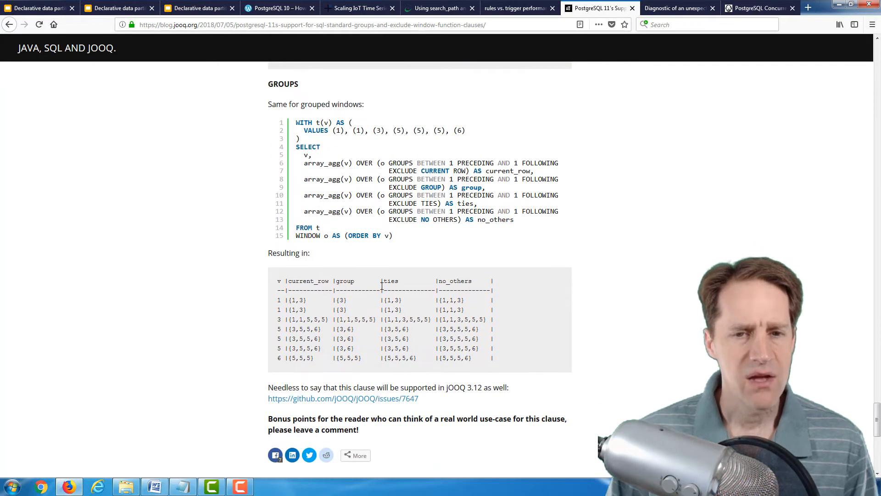
{"action": "scroll", "scroll_direction": "up", "scroll_amount": 3}
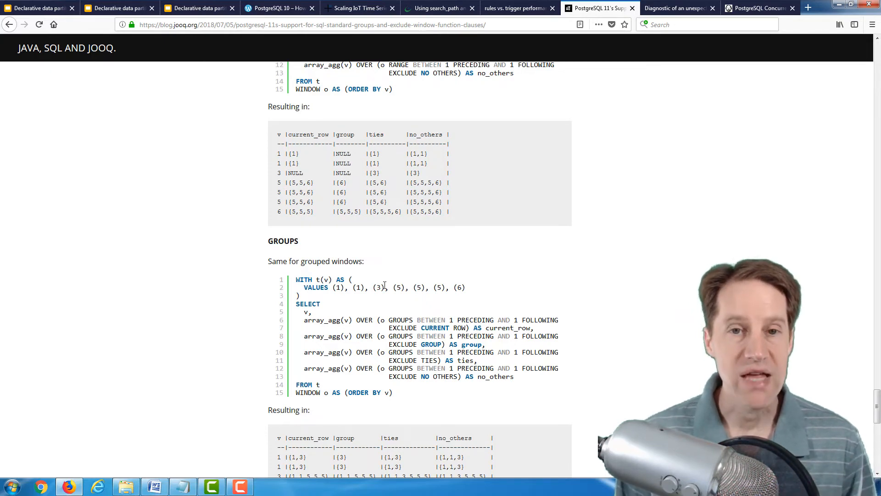
{"action": "scroll", "scroll_direction": "up", "scroll_amount": 3}
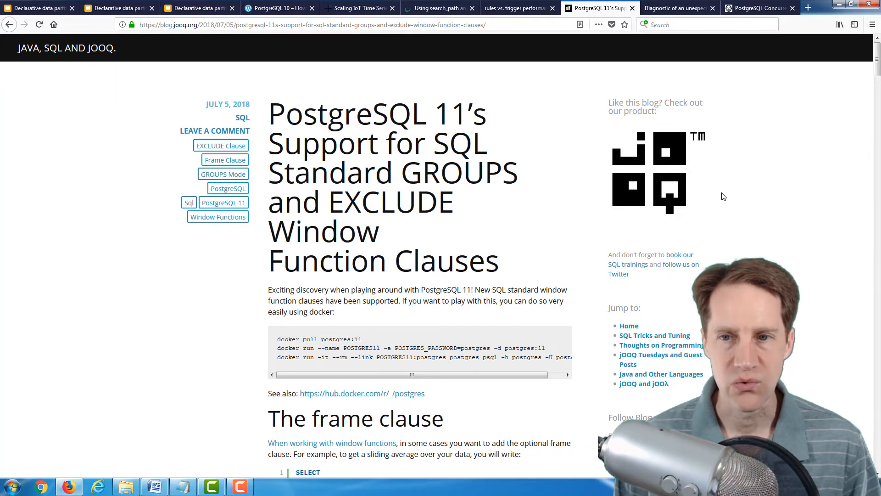
{"action": "left_click", "coordinate": [674, 8]}
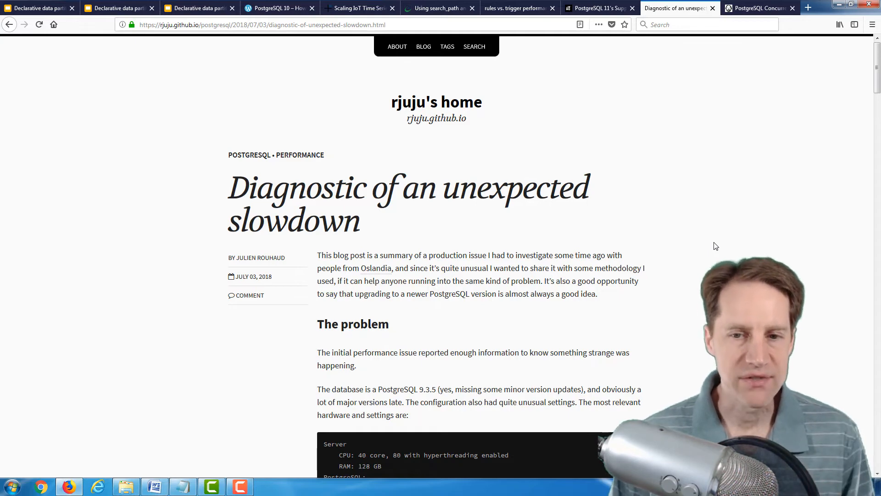
{"action": "scroll", "scroll_direction": "down", "scroll_amount": 3}
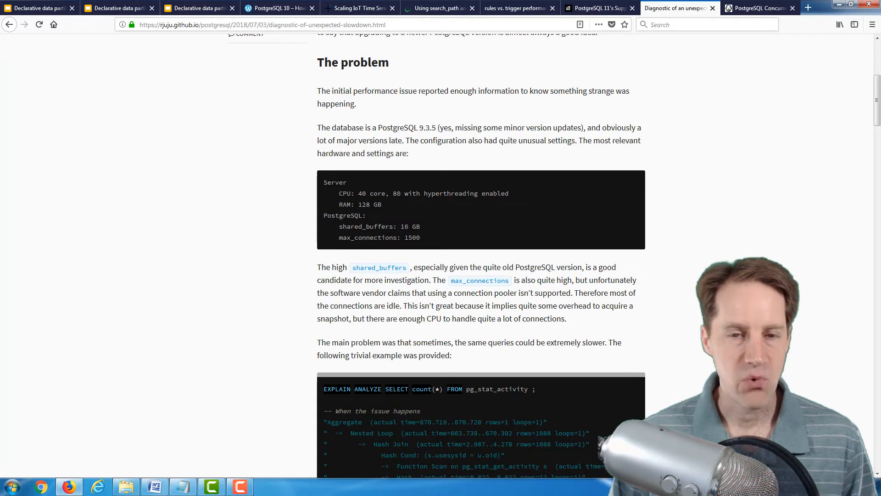
{"action": "left_click_drag", "start_coordinate": [390, 193], "coordinate": [505, 193]}
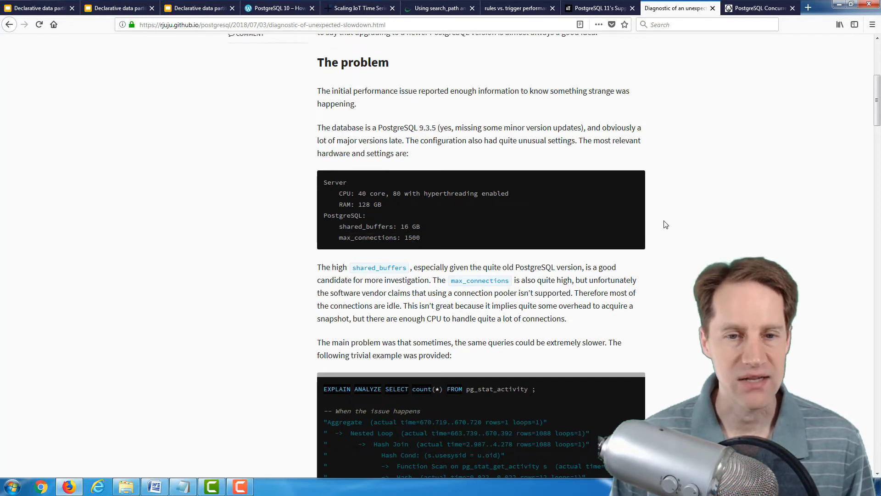
{"action": "scroll", "scroll_direction": "down", "scroll_amount": 3}
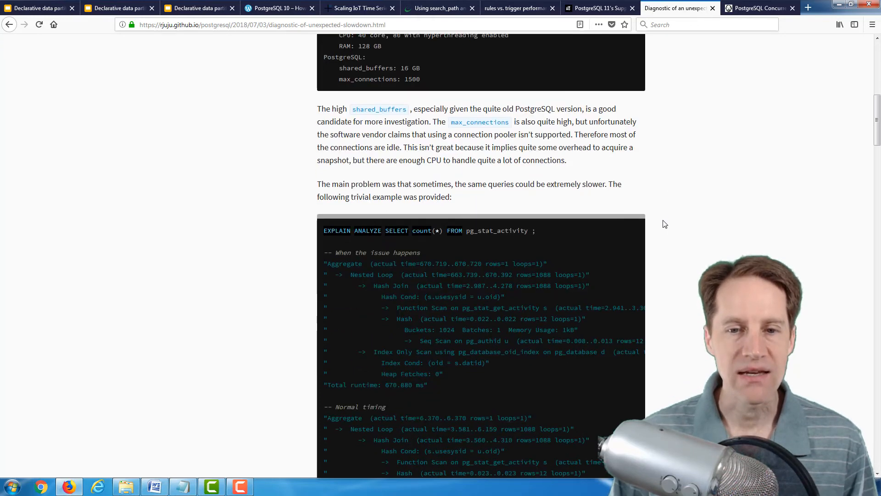
{"action": "scroll", "scroll_direction": "down", "scroll_amount": 3}
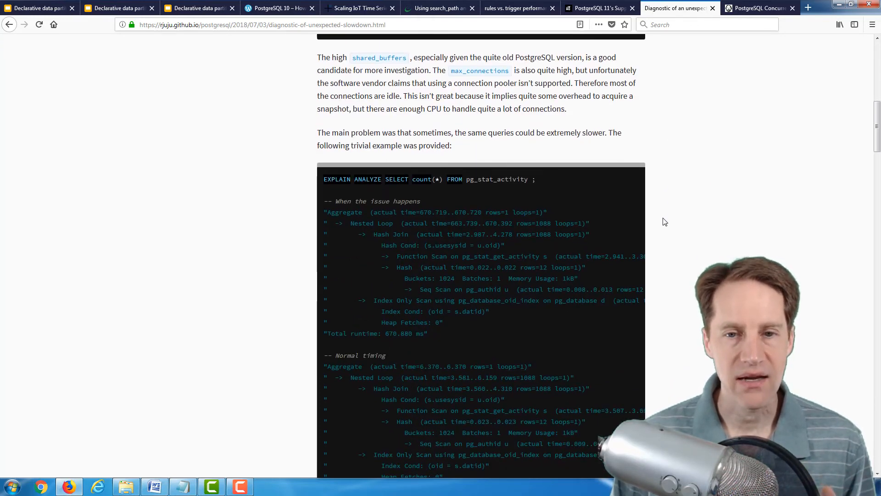
{"action": "scroll", "scroll_direction": "down", "scroll_amount": 3}
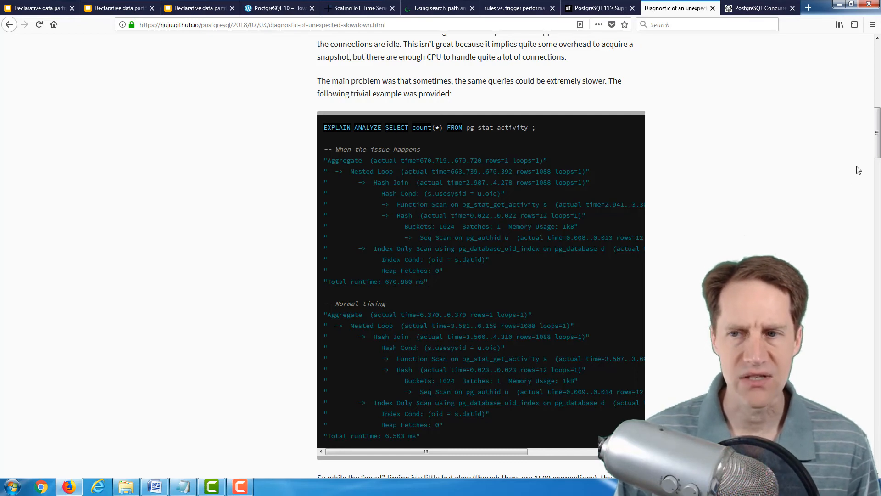
{"action": "scroll", "scroll_direction": "down", "scroll_amount": 3}
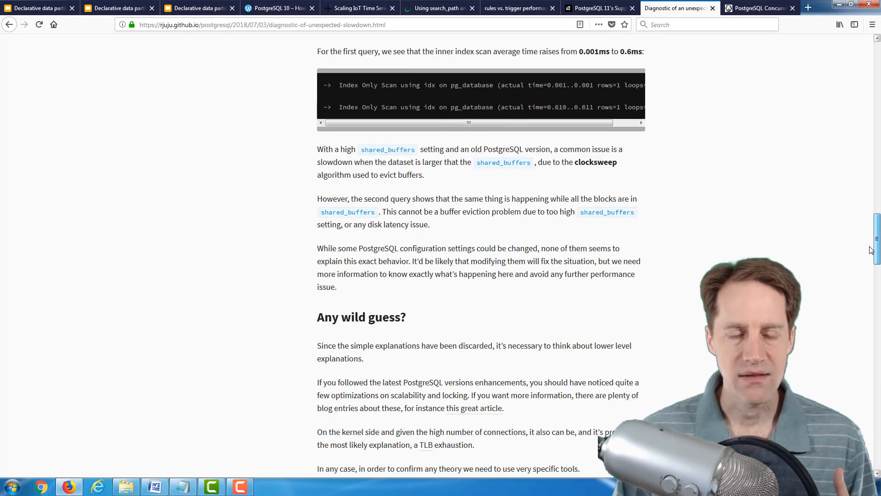
{"action": "scroll", "scroll_direction": "down", "scroll_amount": 3}
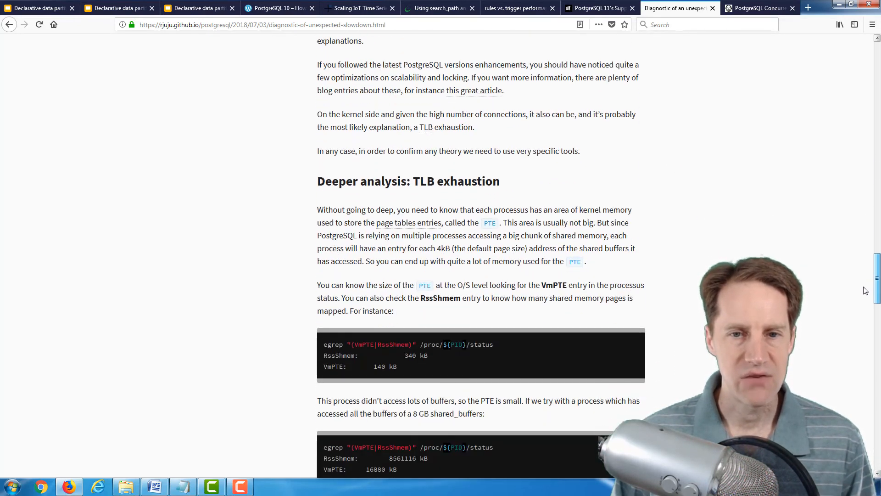
{"action": "scroll", "scroll_direction": "down", "scroll_amount": 3}
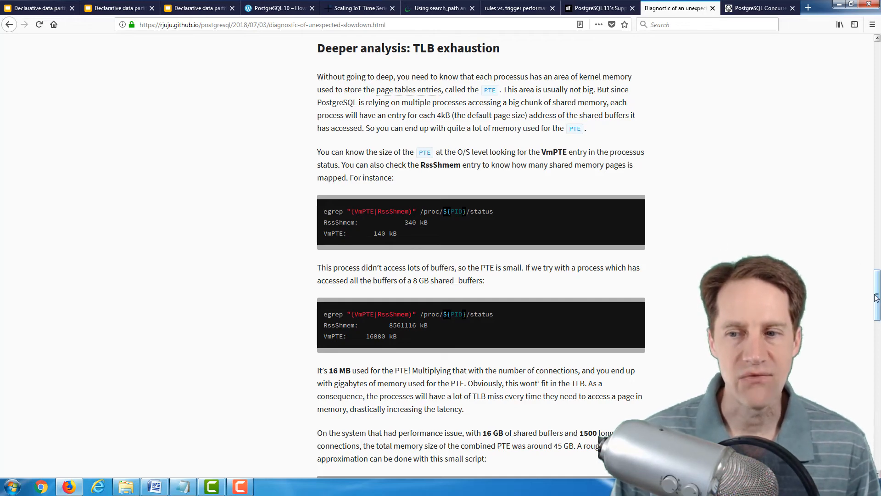
{"action": "scroll", "scroll_direction": "down", "scroll_amount": 3}
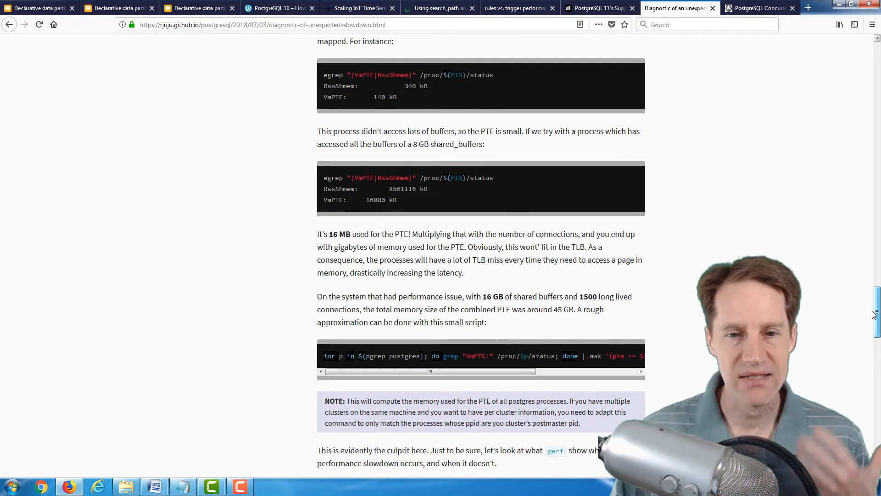
{"action": "scroll", "scroll_direction": "down", "scroll_amount": 3}
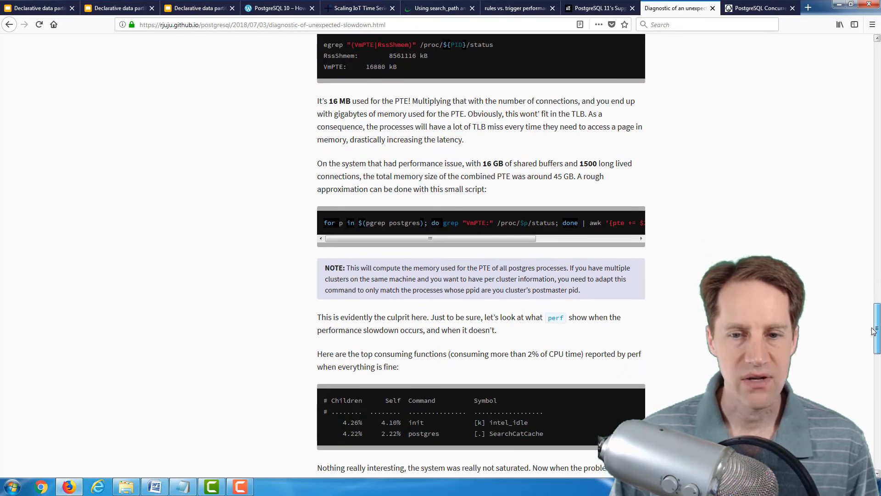
{"action": "scroll", "scroll_direction": "down", "scroll_amount": 3}
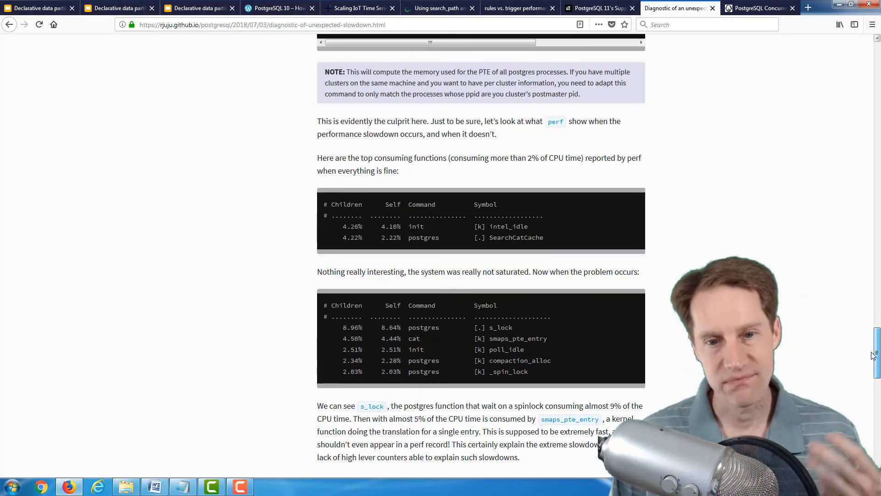
{"action": "scroll", "scroll_direction": "down", "scroll_amount": 3}
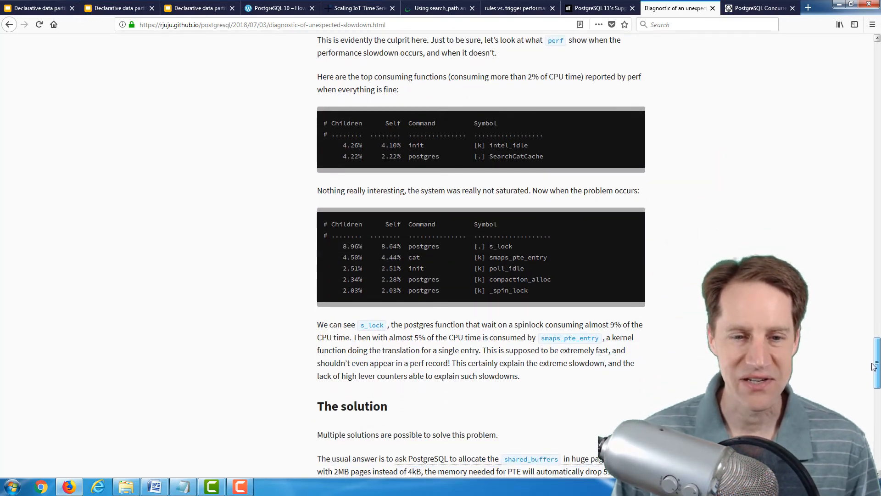
{"action": "scroll", "scroll_direction": "down", "scroll_amount": 3}
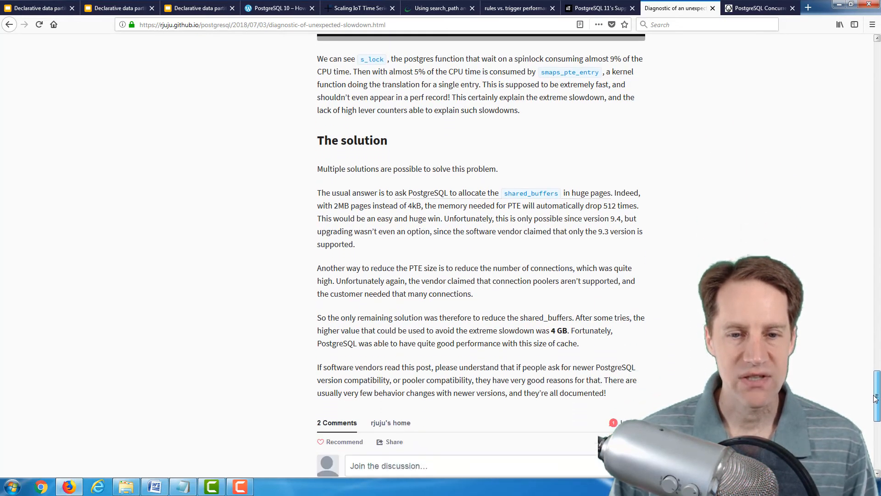
{"action": "scroll", "scroll_direction": "up", "scroll_amount": 3}
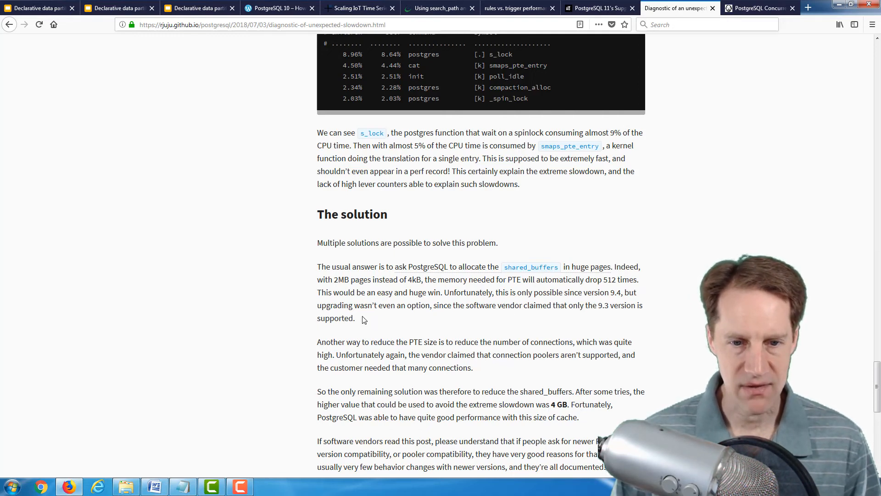
Highlight the huge pages paragraph, then switch to the 'PostgreSQL Concurrency' tab.
{"action": "left_click_drag", "start_coordinate": [318, 266], "coordinate": [355, 318]}
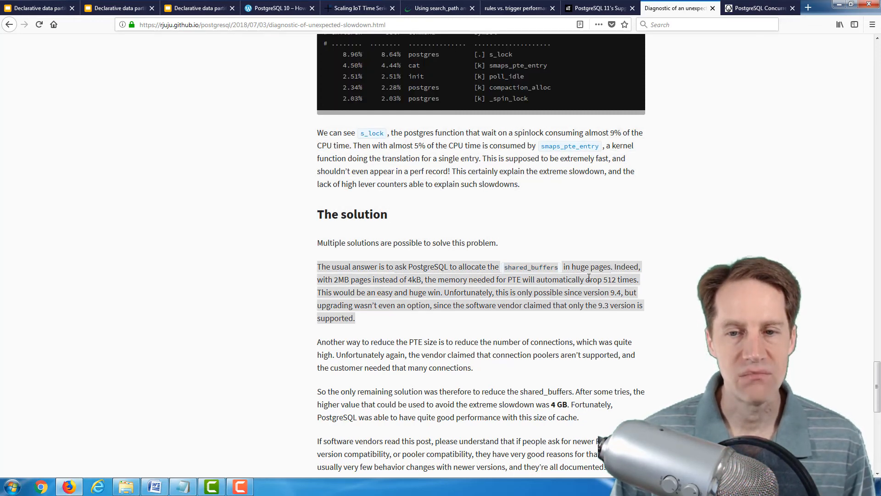
{"action": "mouse_move", "coordinate": [598, 271]}
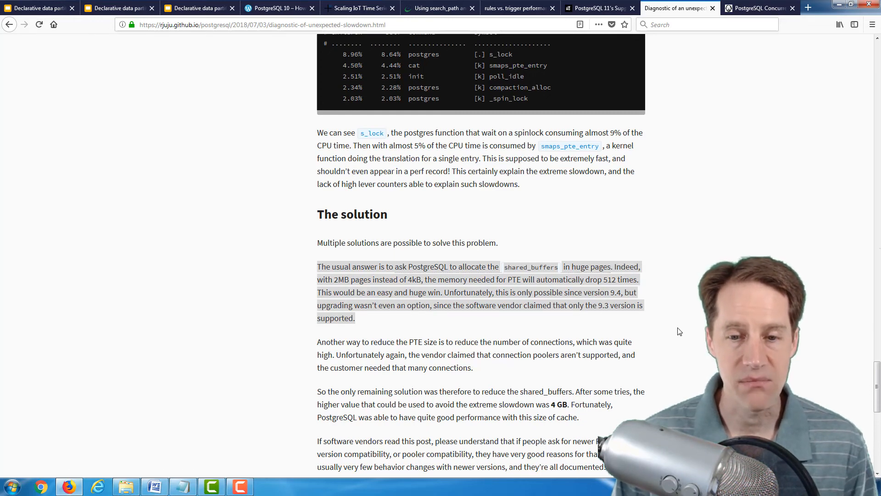
{"action": "scroll", "scroll_direction": "down", "scroll_amount": 3}
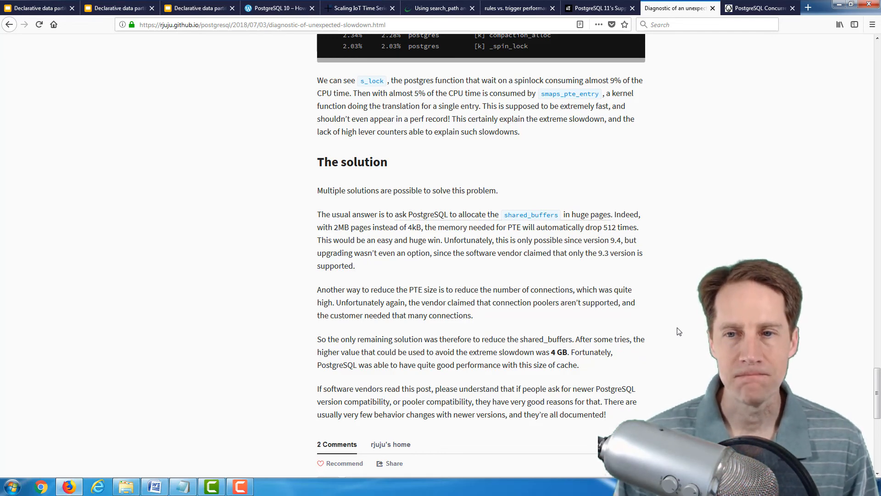
{"action": "left_click", "coordinate": [757, 8]}
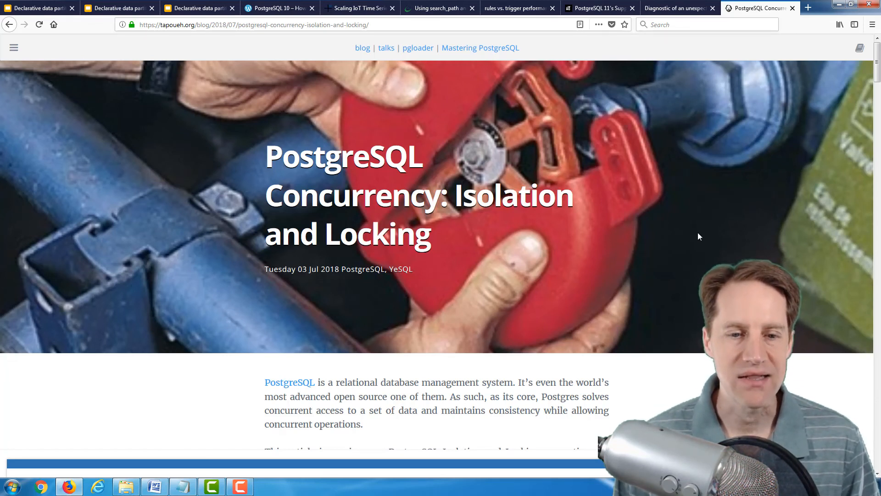
{"action": "scroll", "scroll_direction": "down", "scroll_amount": 3}
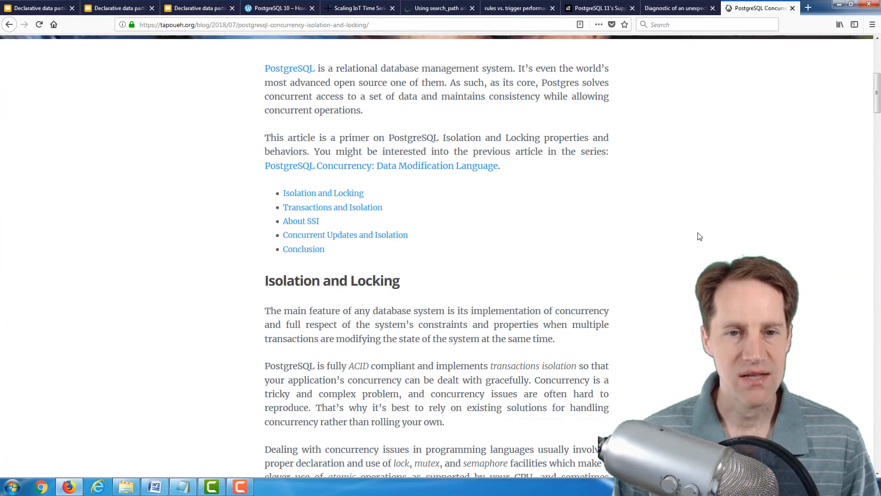
{"action": "mouse_move", "coordinate": [868, 112]}
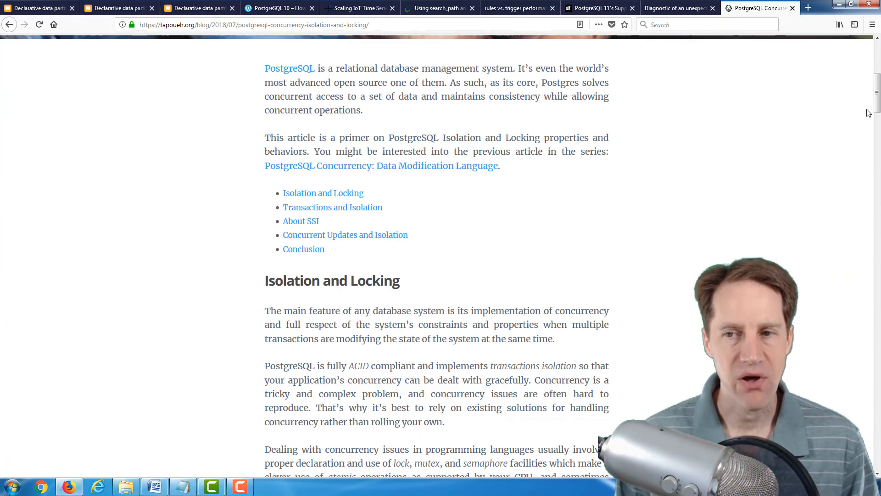
{"action": "scroll", "scroll_direction": "down", "scroll_amount": 3}
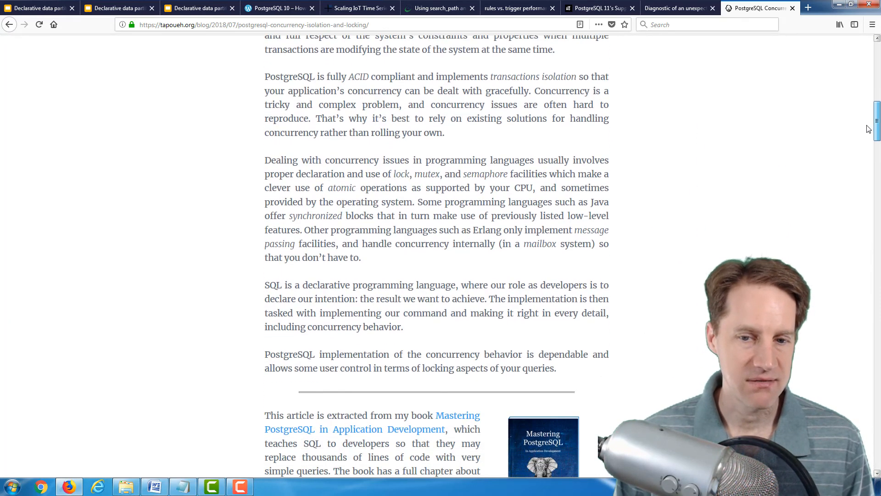
{"action": "scroll", "scroll_direction": "down", "scroll_amount": 3}
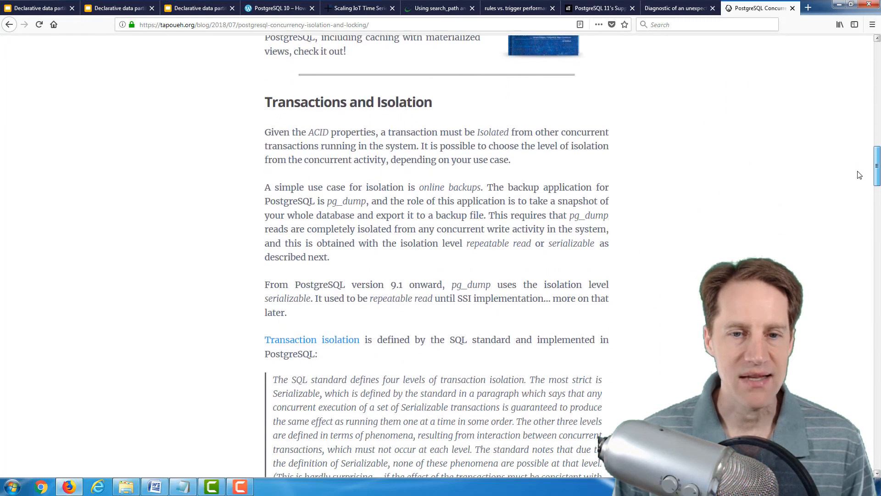
{"action": "scroll", "scroll_direction": "down", "scroll_amount": 3}
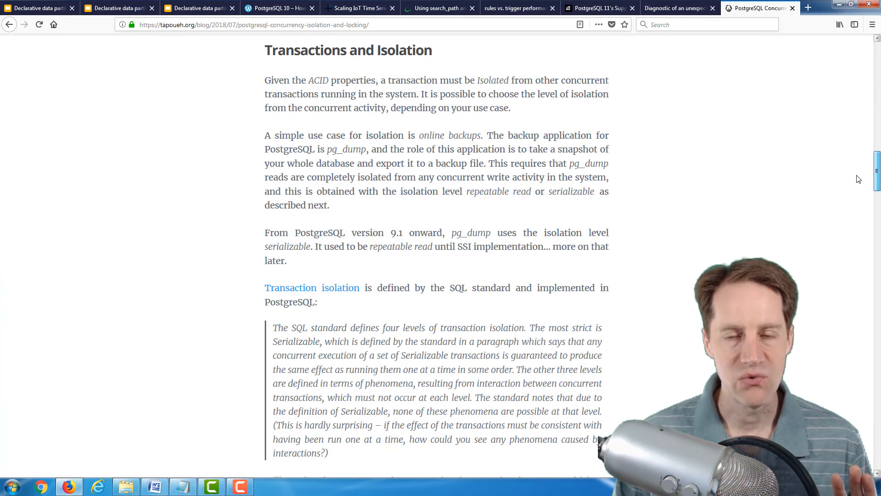
{"action": "scroll", "scroll_direction": "down", "scroll_amount": 3}
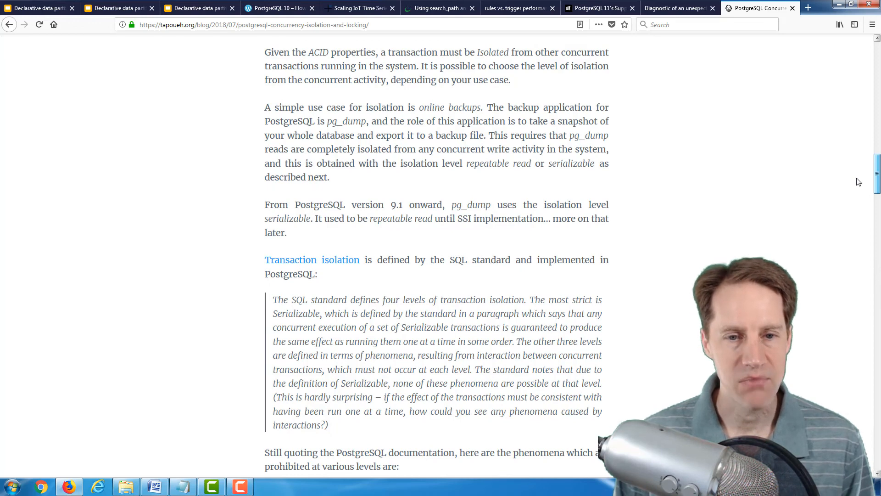
{"action": "scroll", "scroll_direction": "down", "scroll_amount": 3}
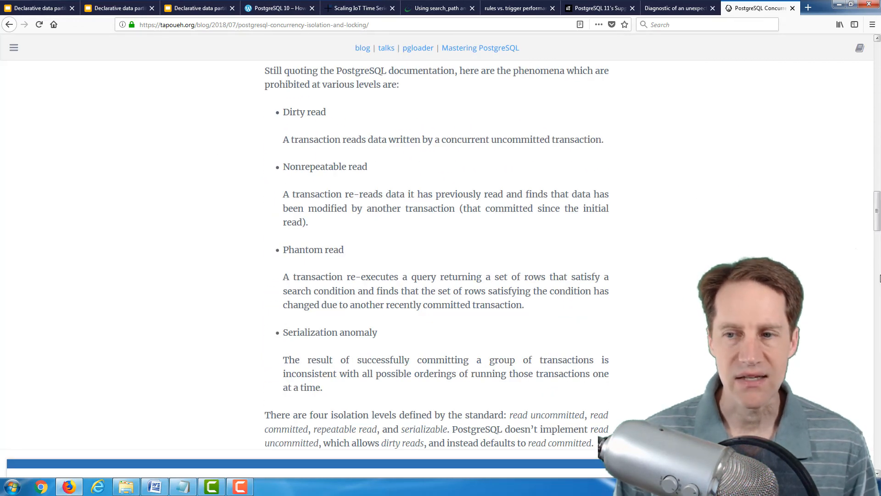
{"action": "scroll", "scroll_direction": "down", "scroll_amount": 3}
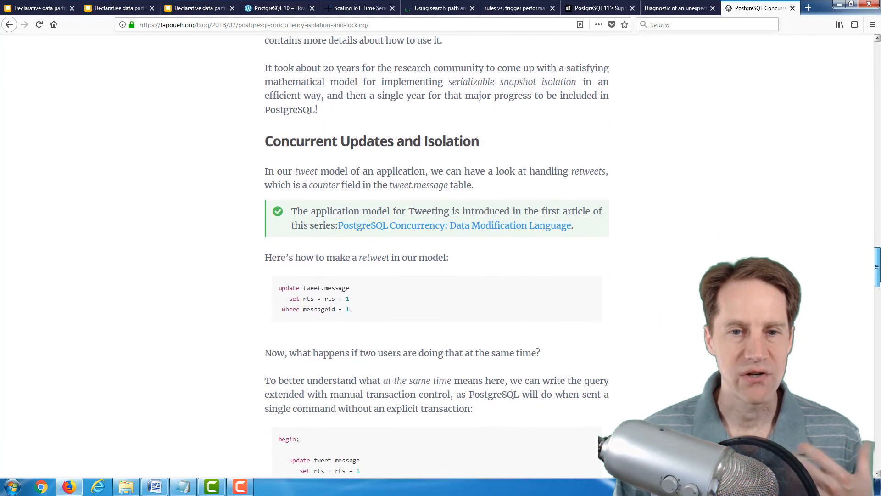
{"action": "scroll", "scroll_direction": "down", "scroll_amount": 3}
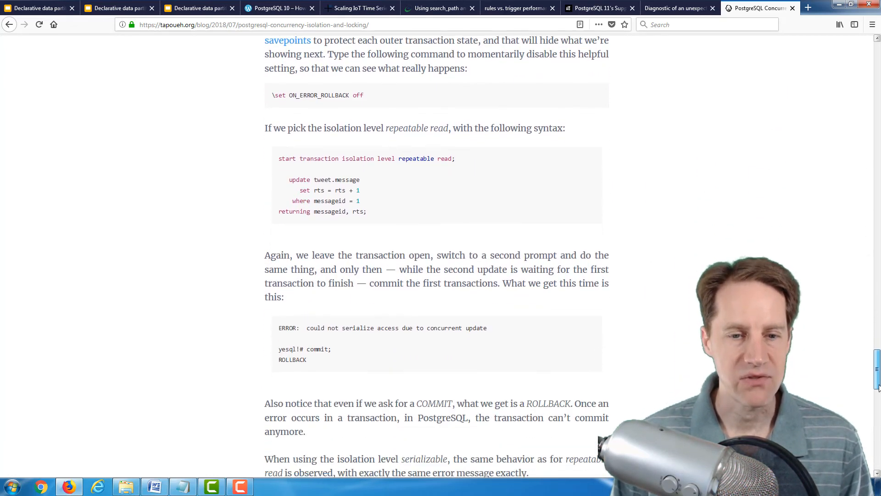
{"action": "scroll", "scroll_direction": "down", "scroll_amount": 3}
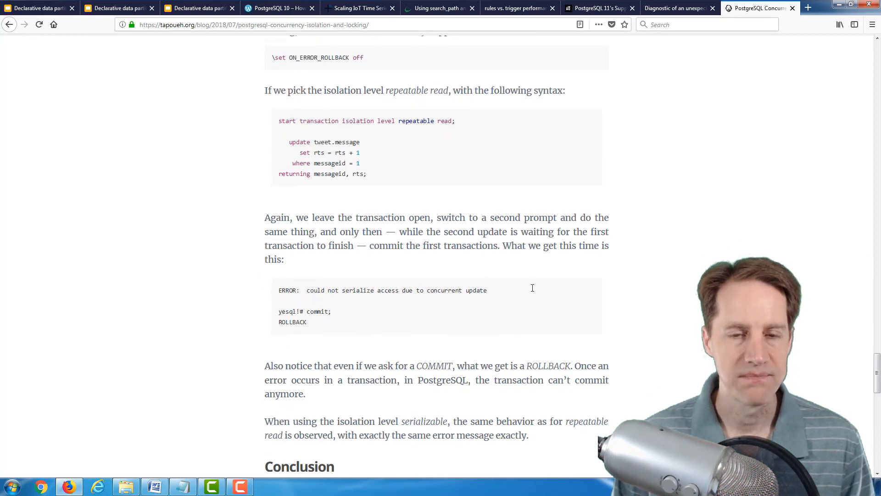
{"action": "mouse_move", "coordinate": [650, 274]}
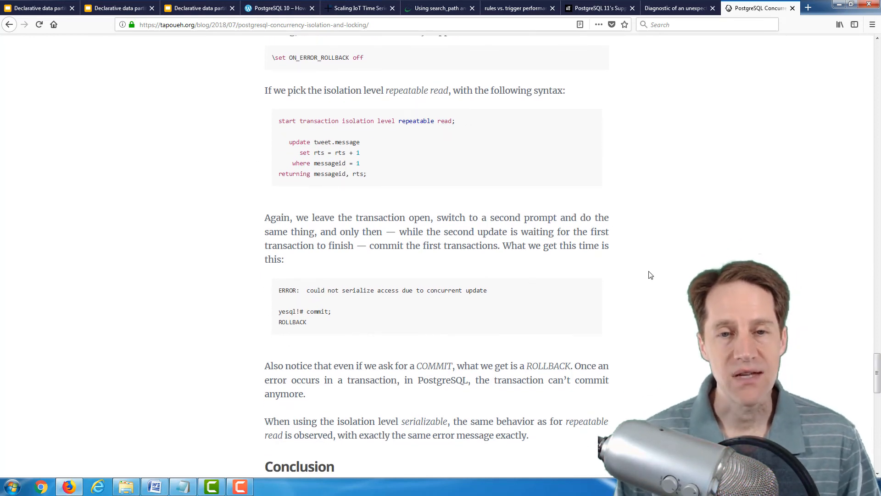